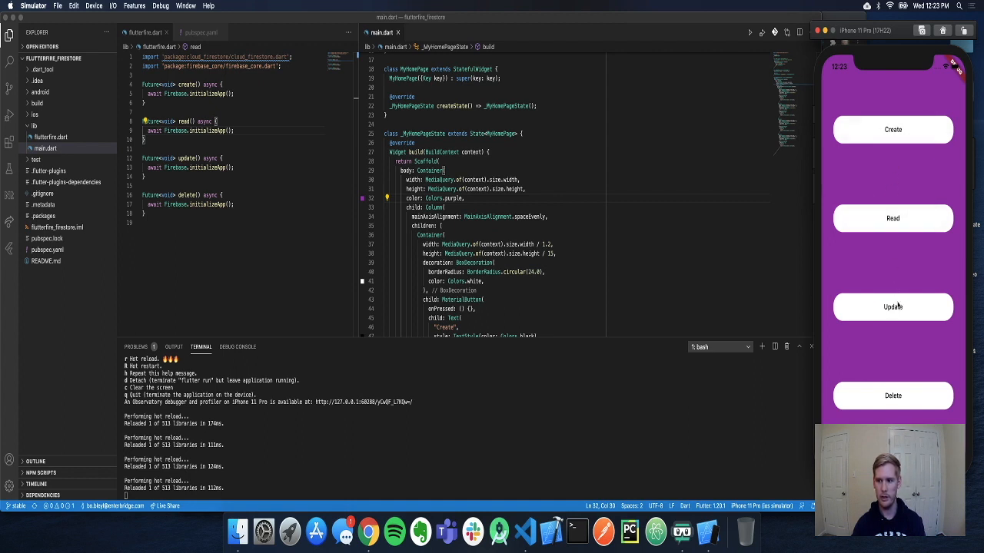
pyautogui.moveTo(666, 179)
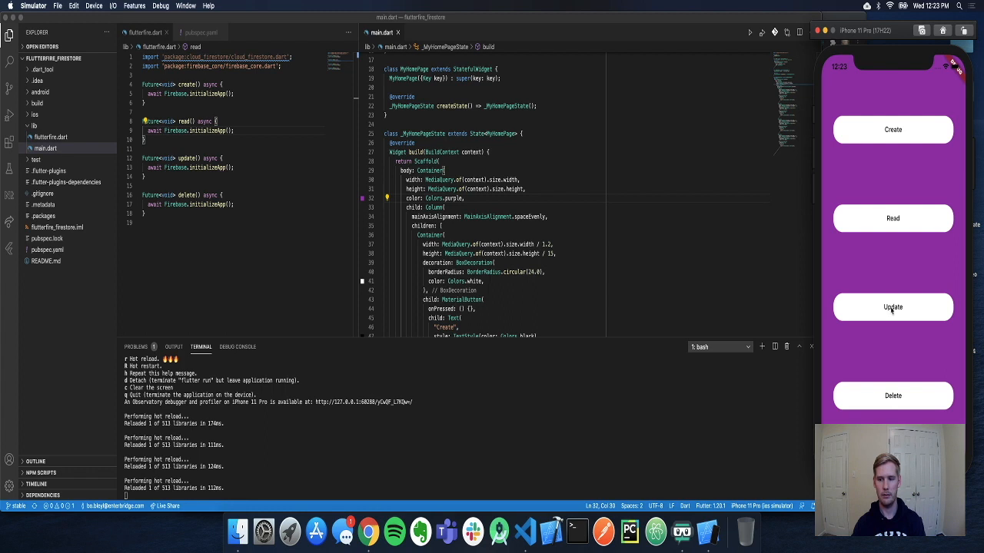
pyautogui.moveTo(892, 280)
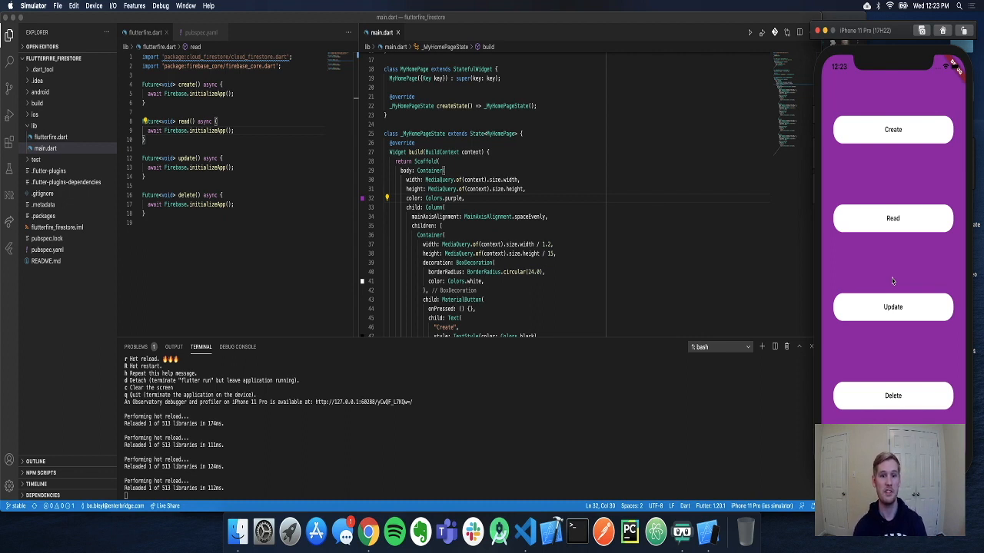
pyautogui.moveTo(598, 69)
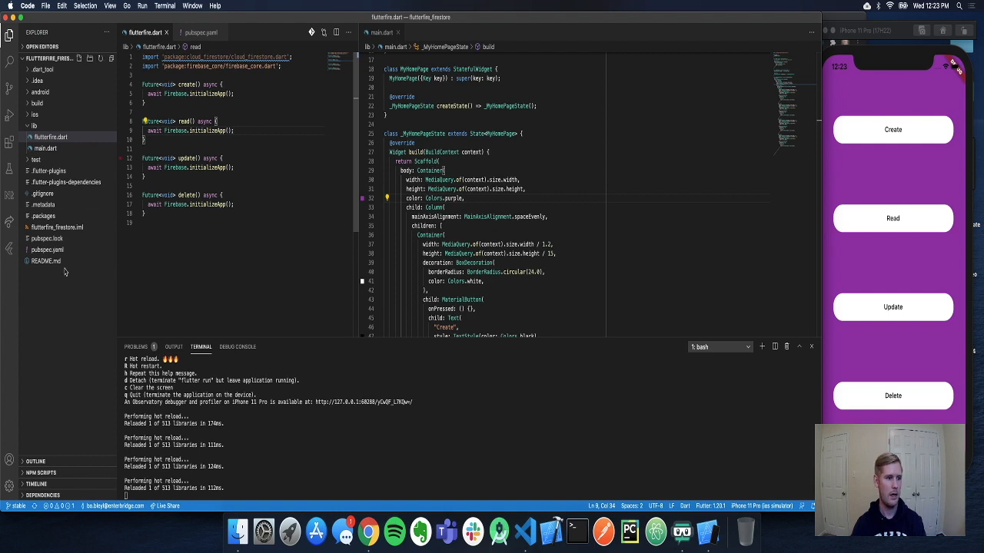
pyautogui.moveTo(47, 249)
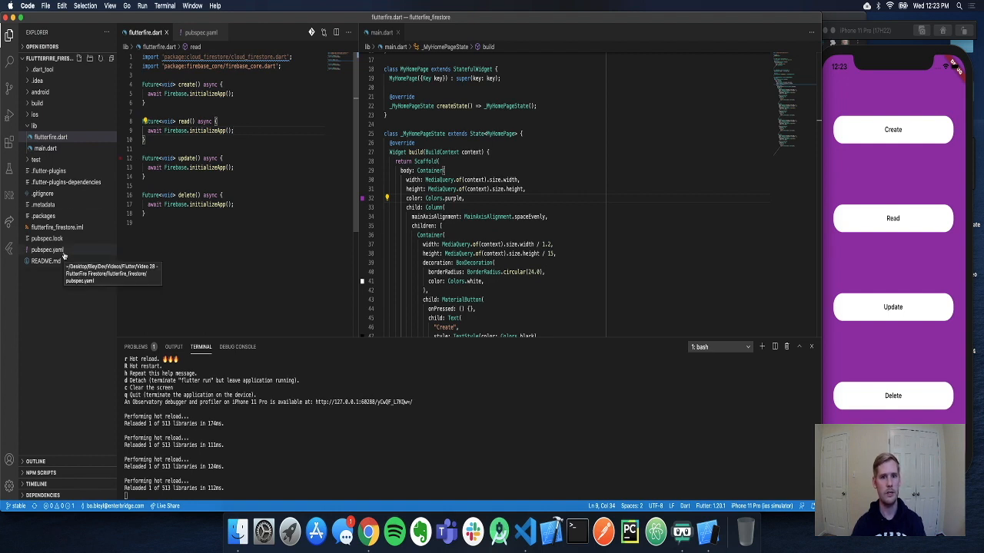
# Open pubspec.yaml from the Explorer to view the project's dependencies.
pyautogui.click(47, 249)
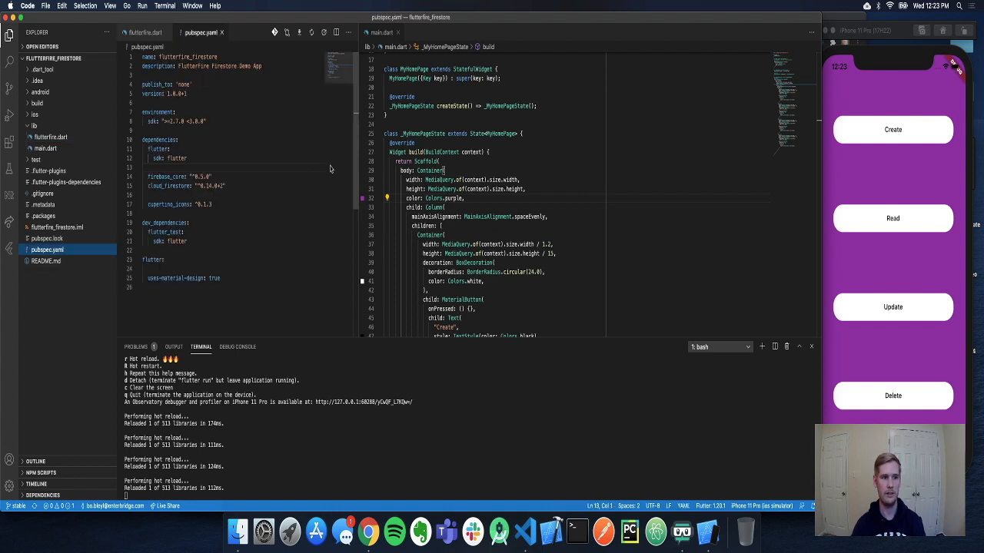
pyautogui.moveTo(369, 532)
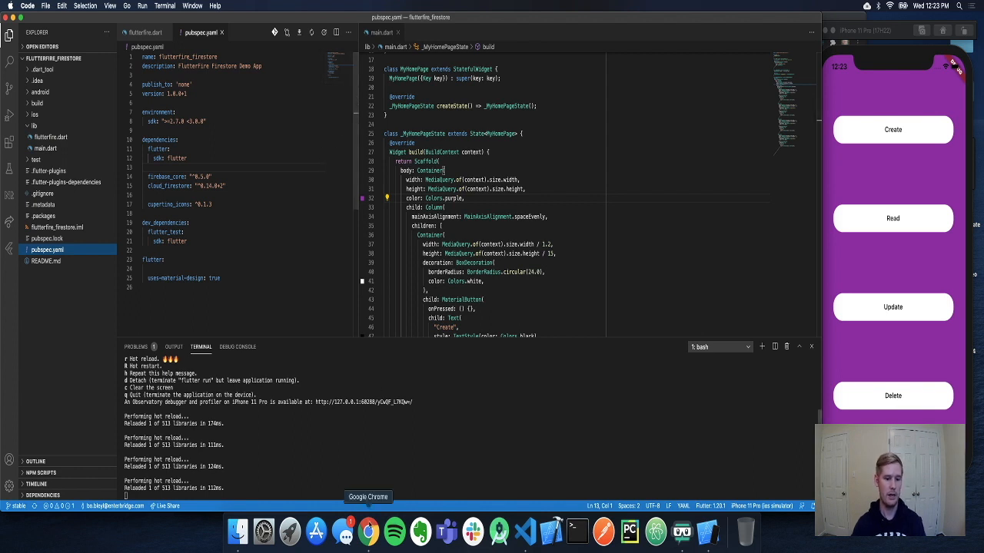
# Bring up the Firebase console showing the Users collection and document 1234.
pyautogui.click(369, 532)
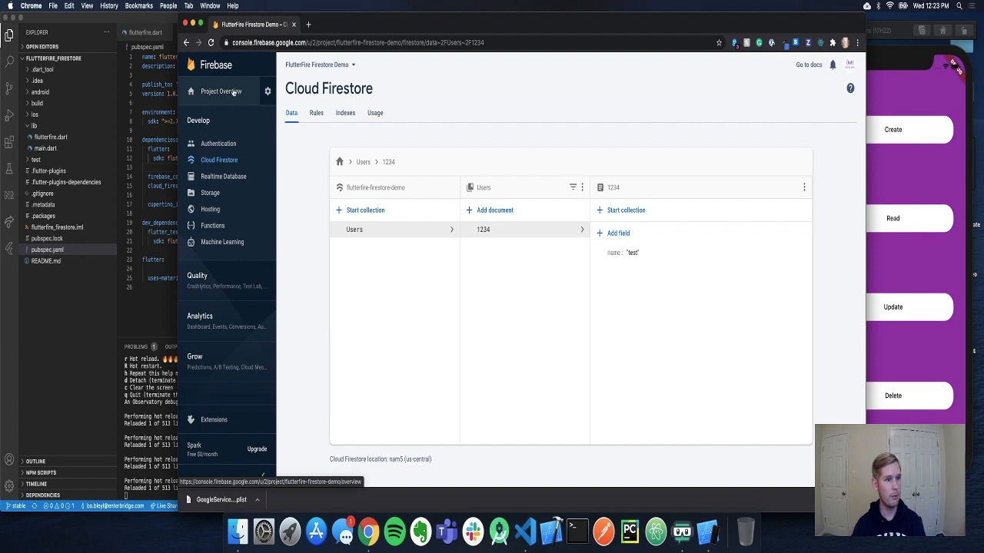
pyautogui.moveTo(421, 95)
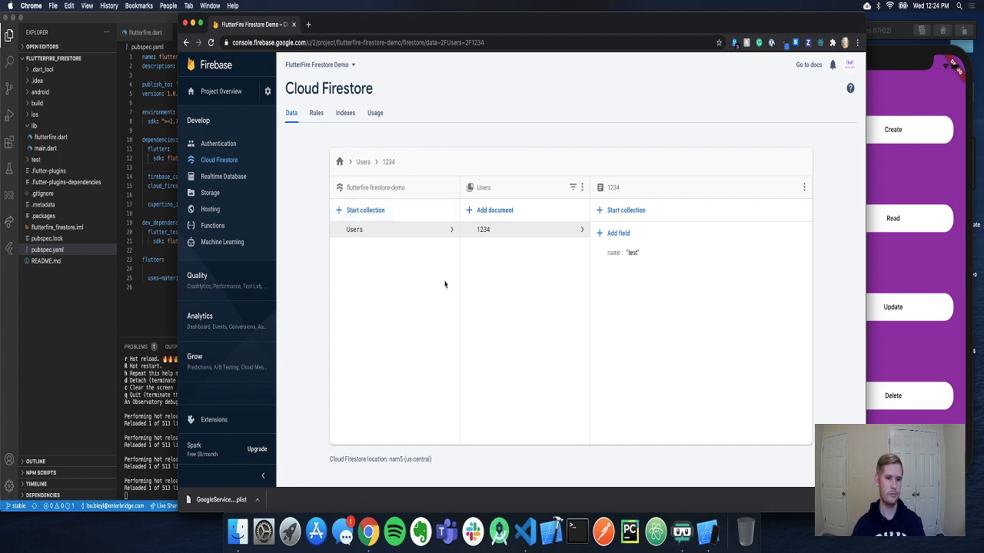
pyautogui.moveTo(575, 249)
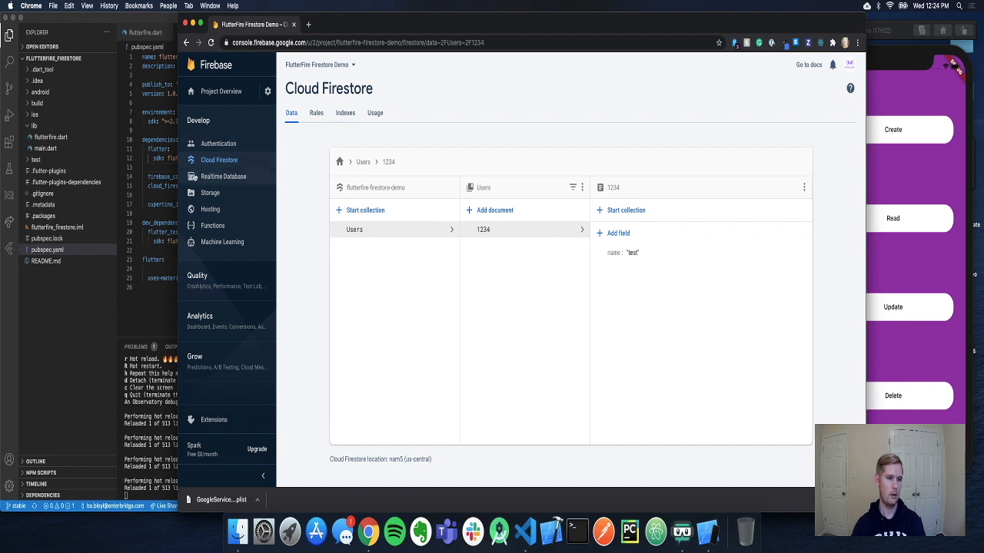
pyautogui.moveTo(286, 200)
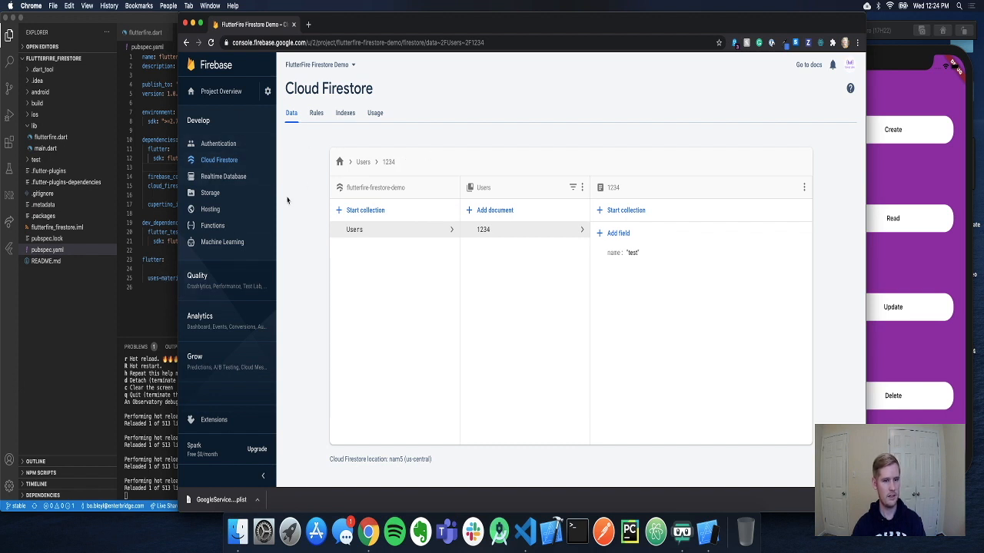
pyautogui.moveTo(161, 307)
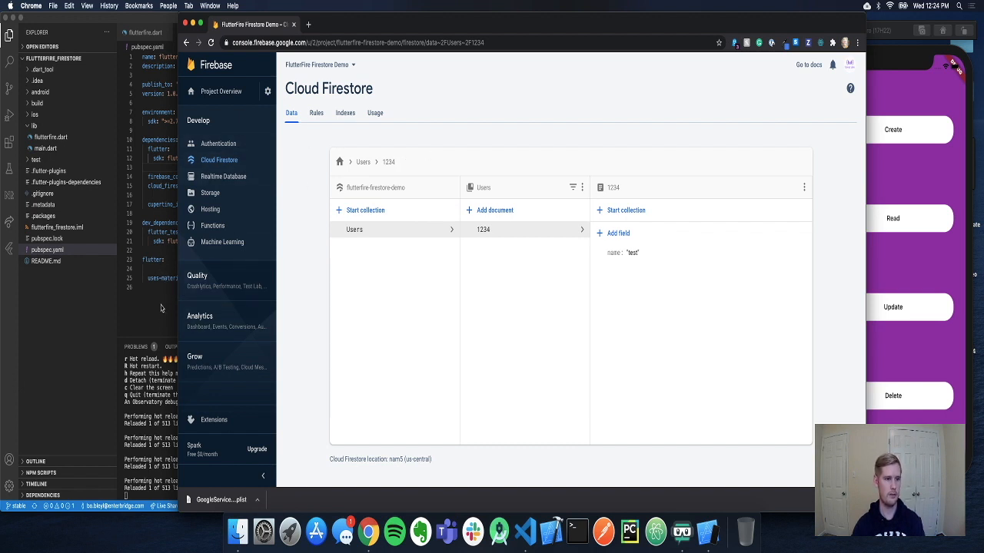
pyautogui.moveTo(149, 280)
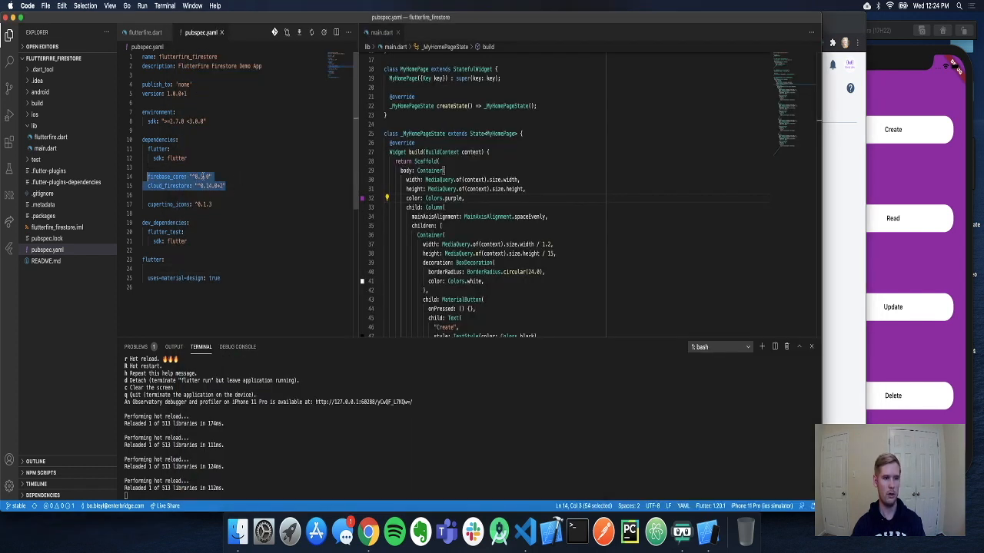
# Check the firebase_core and cloud_firestore version lines, then switch to flutterfire.dart.
pyautogui.click(201, 177)
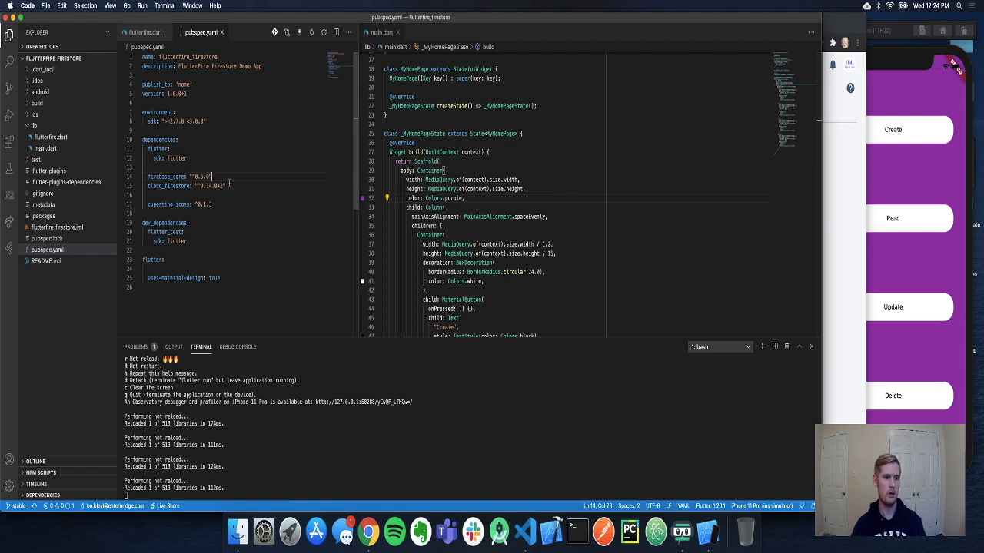
pyautogui.doubleClick(209, 186)
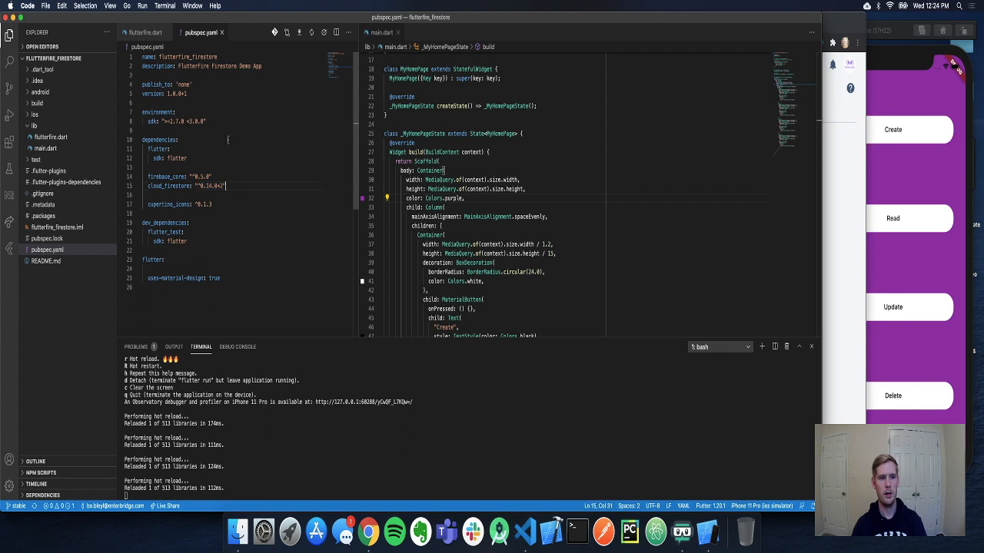
pyautogui.click(145, 32)
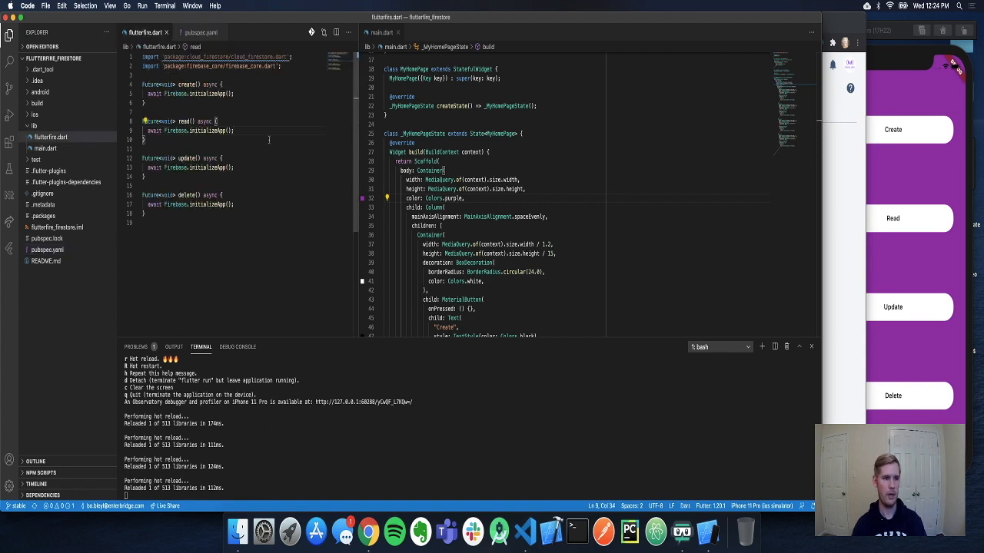
# Add a blank line after Firebase.initializeApp() in create(), then move to main.dart.
pyautogui.click(240, 93)
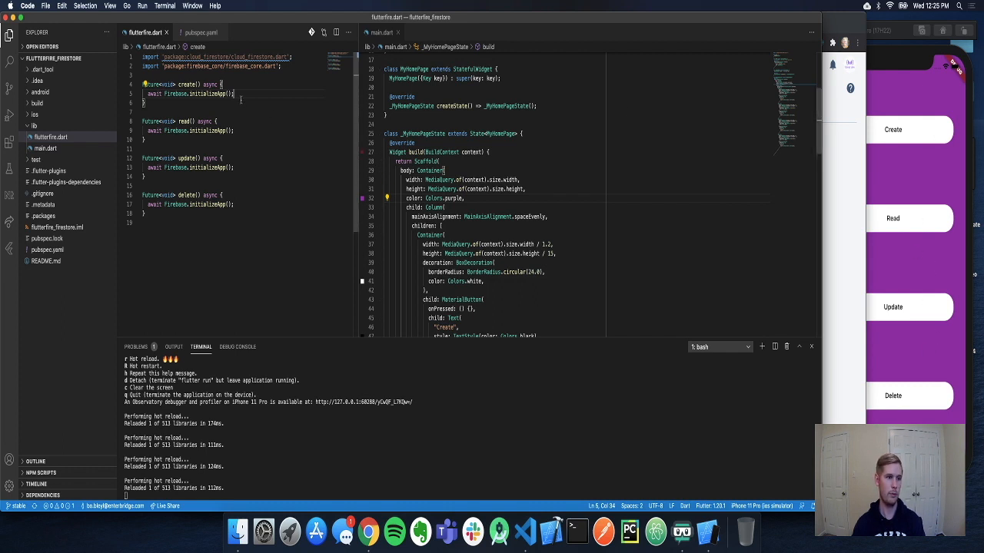
pyautogui.doubleClick(206, 93)
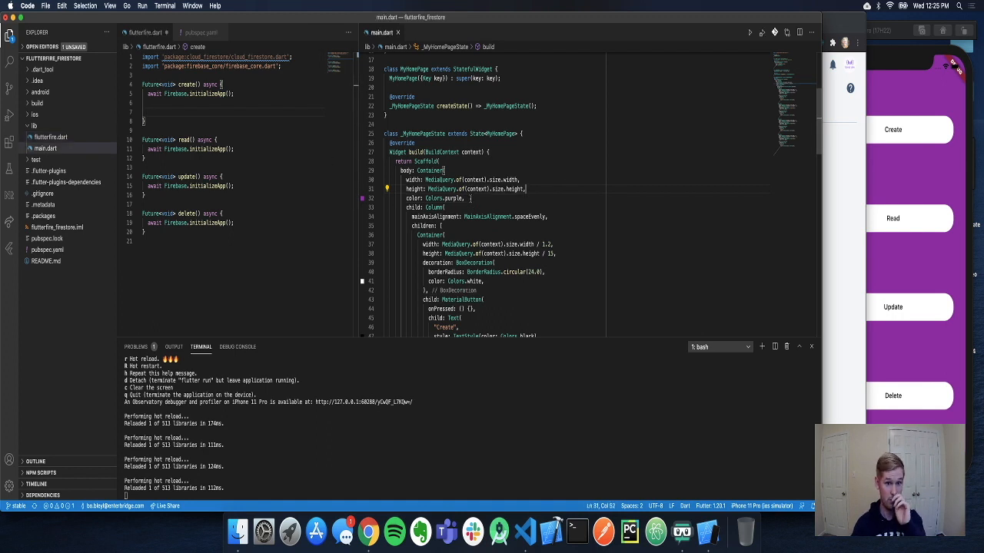
# Make the Create button's onPressed async and await create(), which prints "Hit".
pyautogui.scroll(-3)
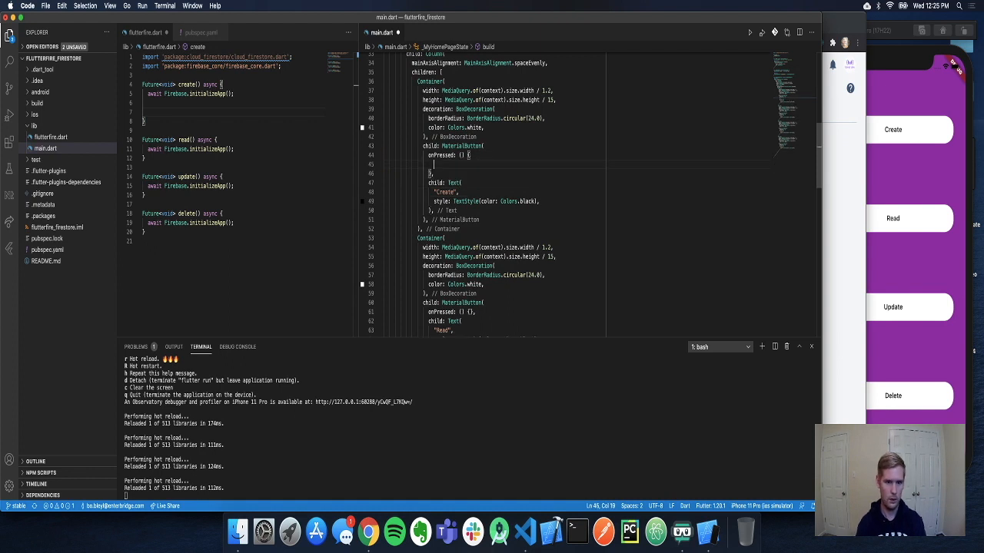
pyautogui.write('a')
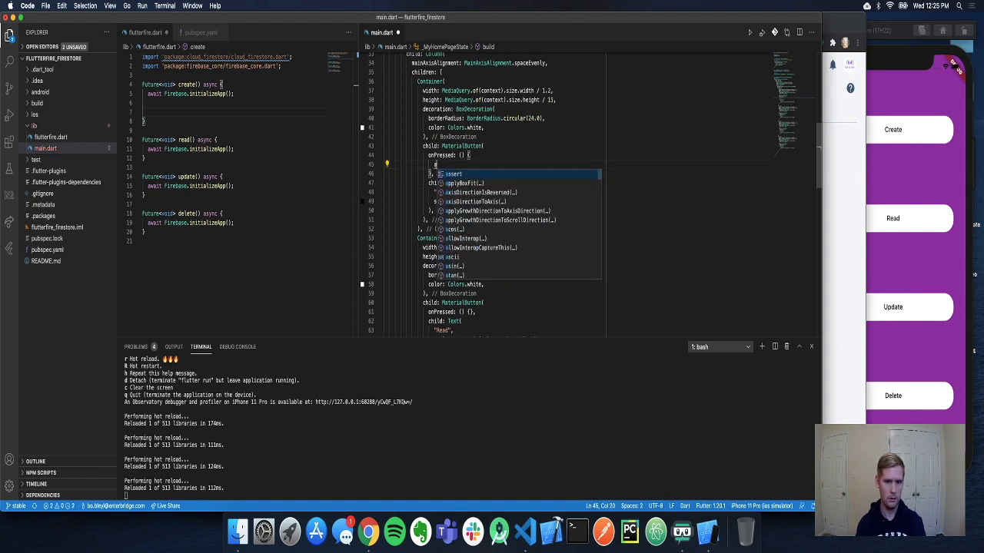
pyautogui.write('await')
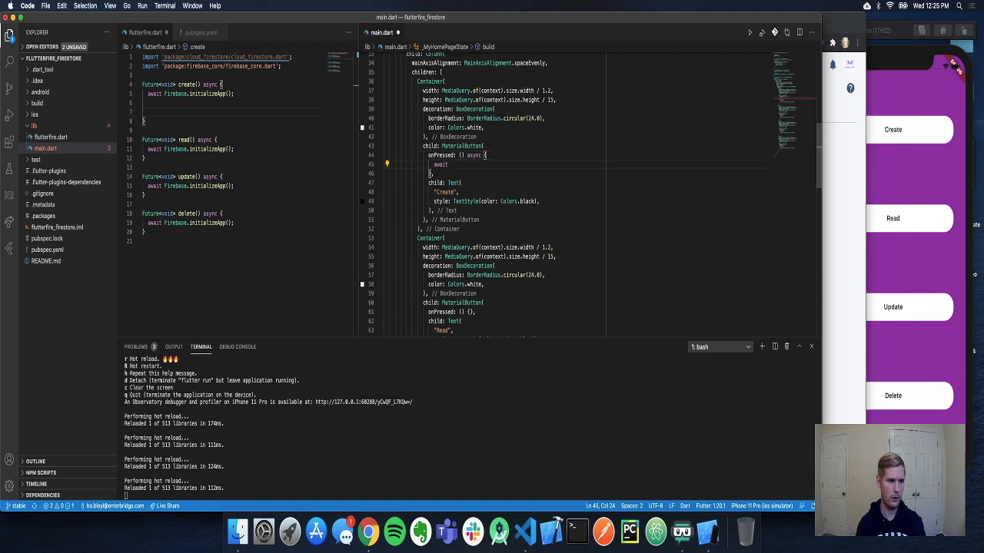
pyautogui.write('create();')
pyautogui.click(238, 112)
pyautogui.write("print('")
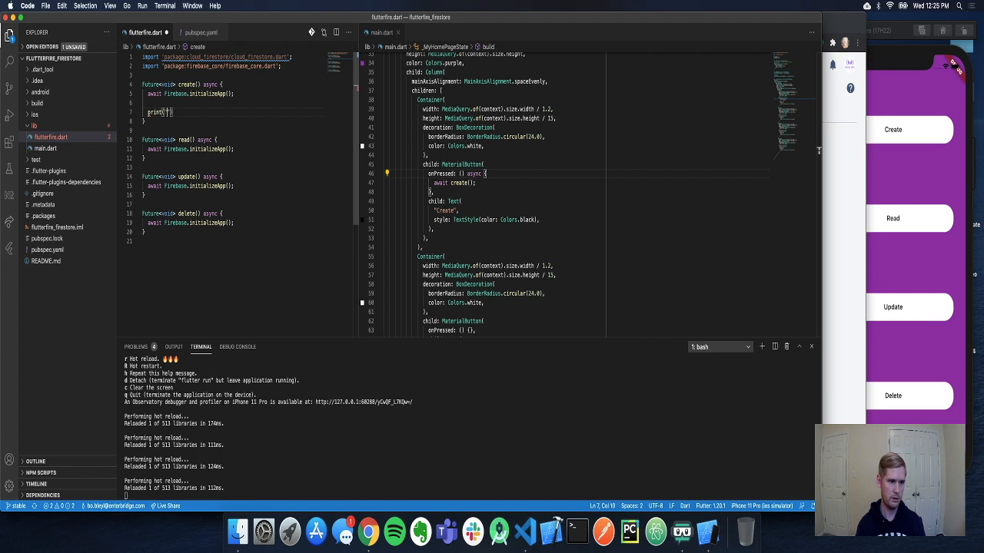
pyautogui.write('"Hit"')
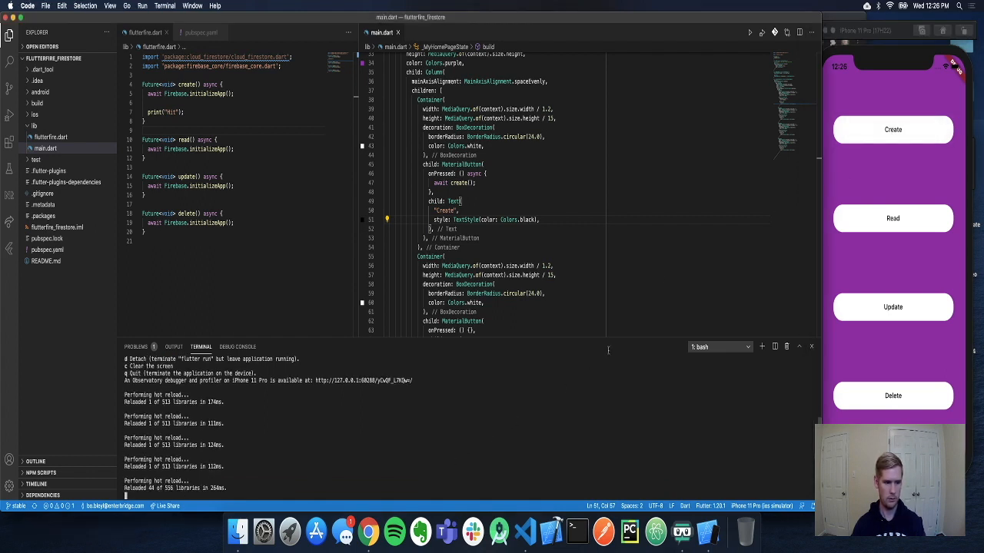
# Tap Create in the running app to confirm 'Hit' is logged in the terminal.
pyautogui.click(892, 130)
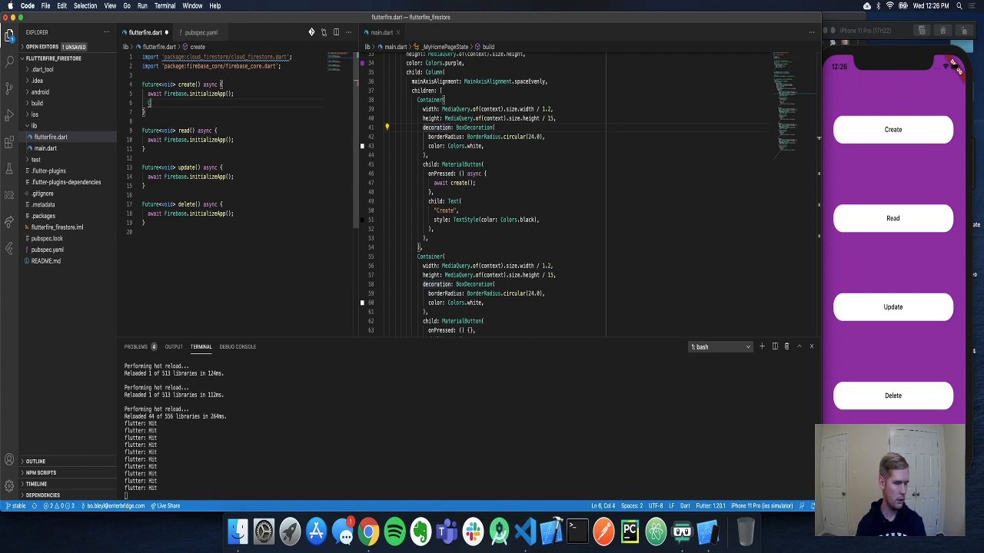
# Assign CollectionReference ref = FirebaseFirestore.instance.collection("Users") in create().
pyautogui.write('CollectionReference ref = Fire')
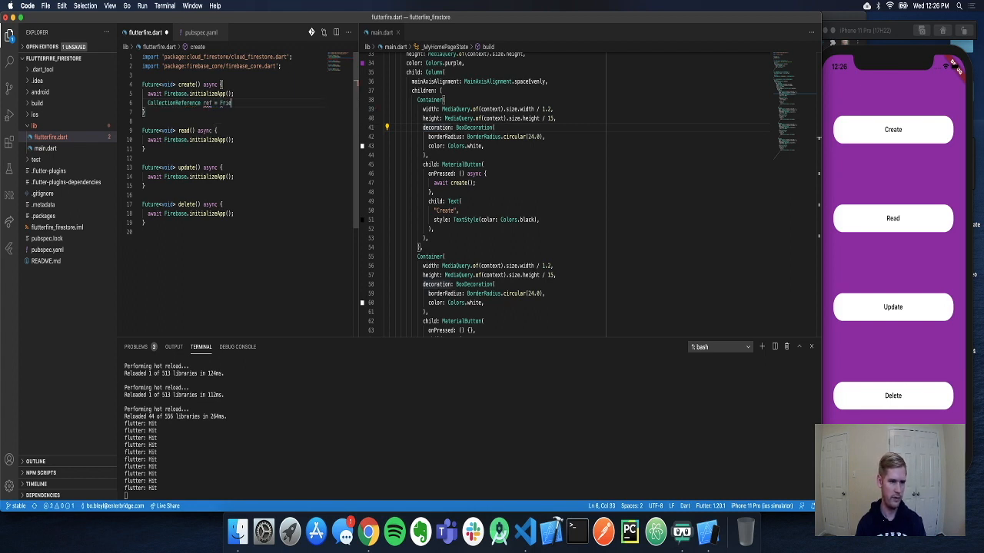
pyautogui.write('baseFirestore.instance.')
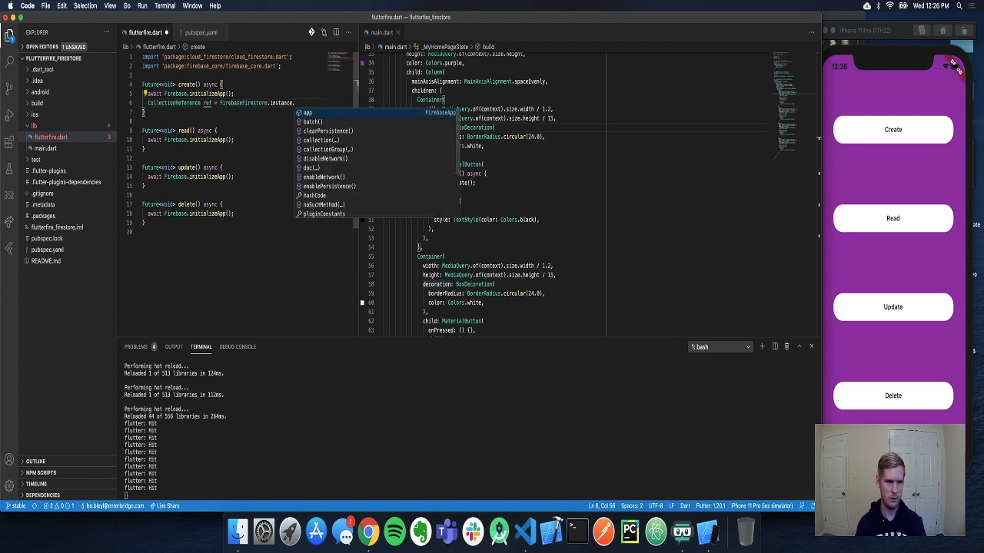
pyautogui.write('c')
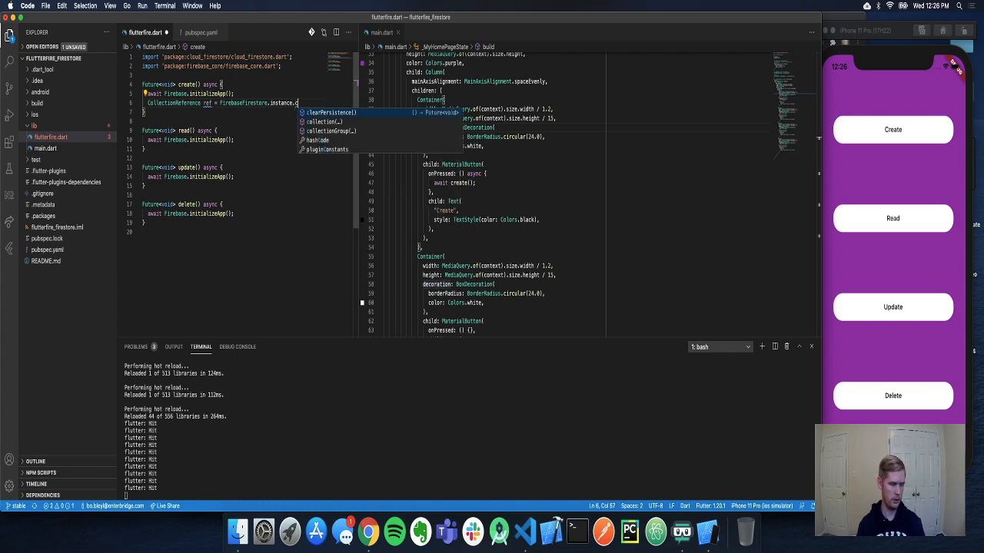
pyautogui.click(322, 121)
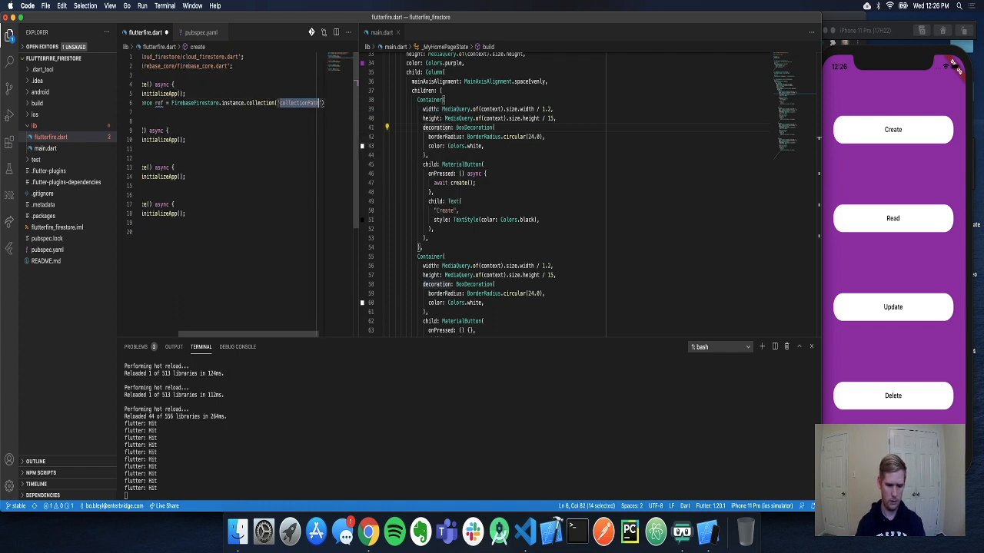
pyautogui.write('Users')
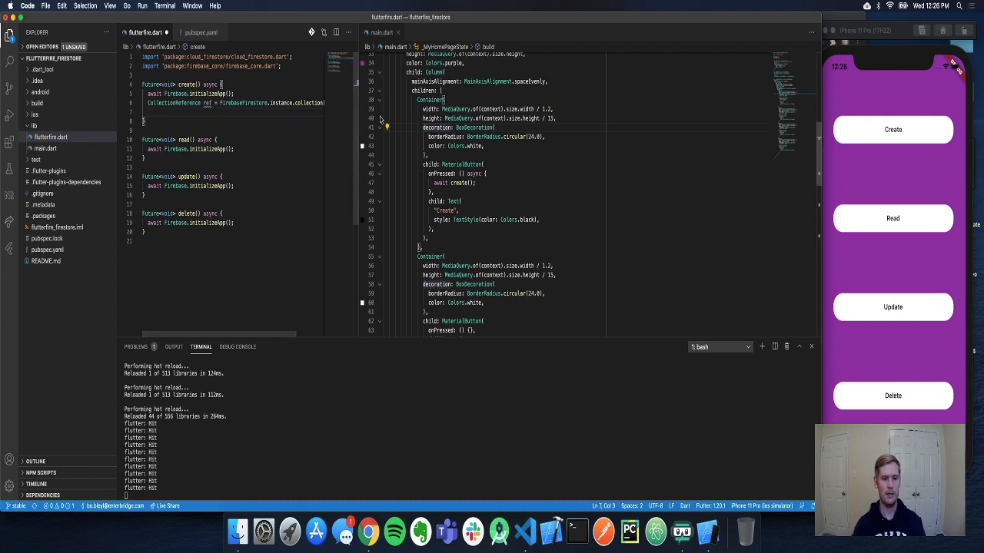
pyautogui.moveTo(369, 532)
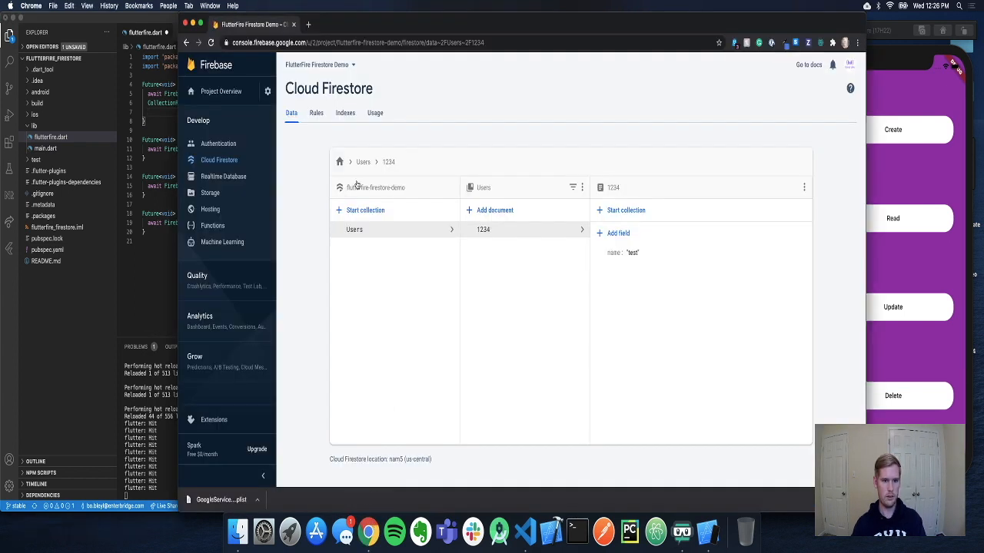
pyautogui.moveTo(505, 254)
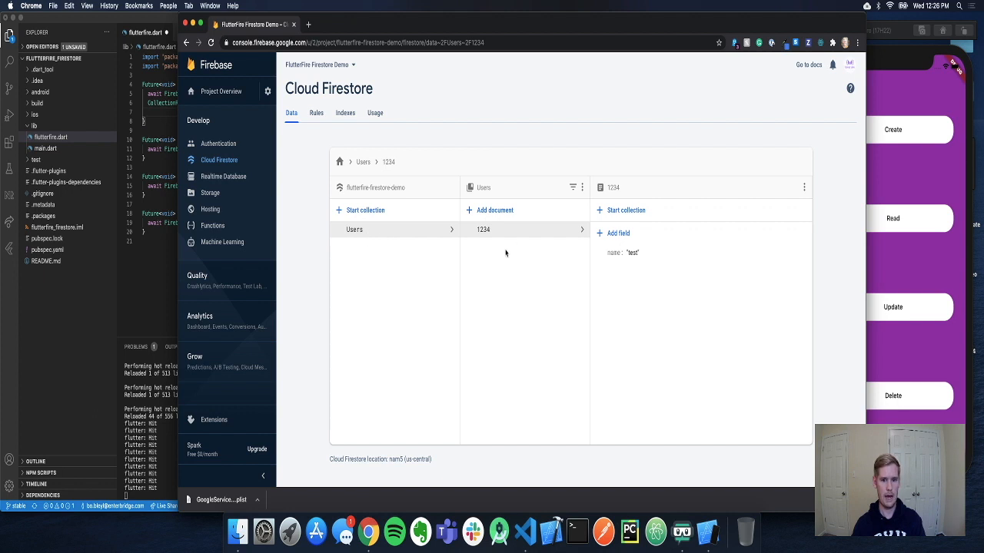
pyautogui.moveTo(484, 237)
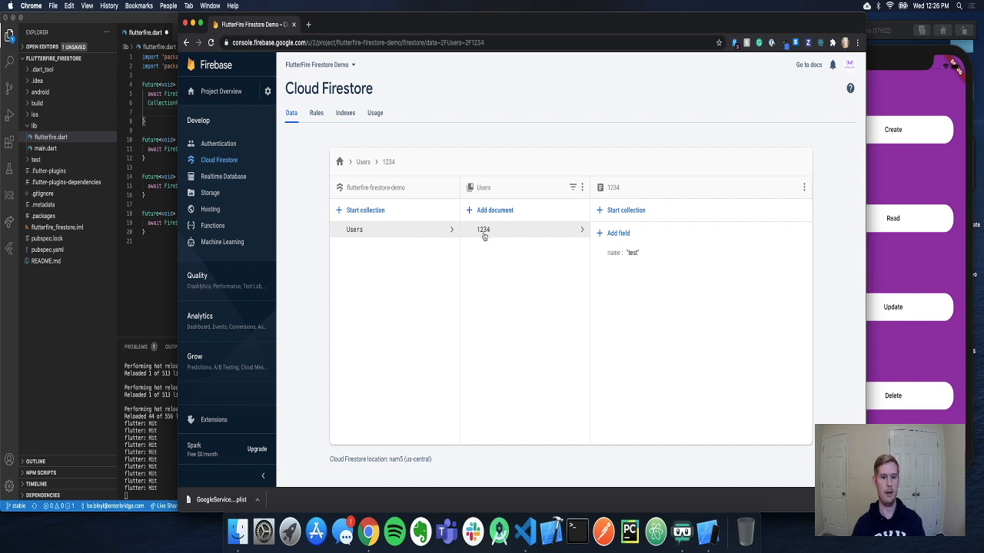
pyautogui.moveTo(482, 230)
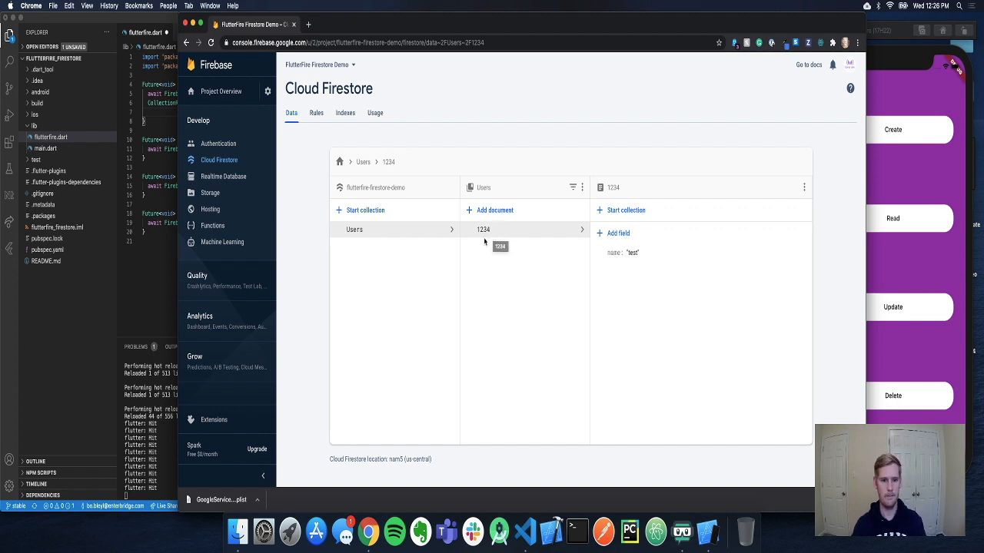
# View document 1234 in the Users collection to confirm its name field is test.
pyautogui.click(526, 532)
pyautogui.write('r')
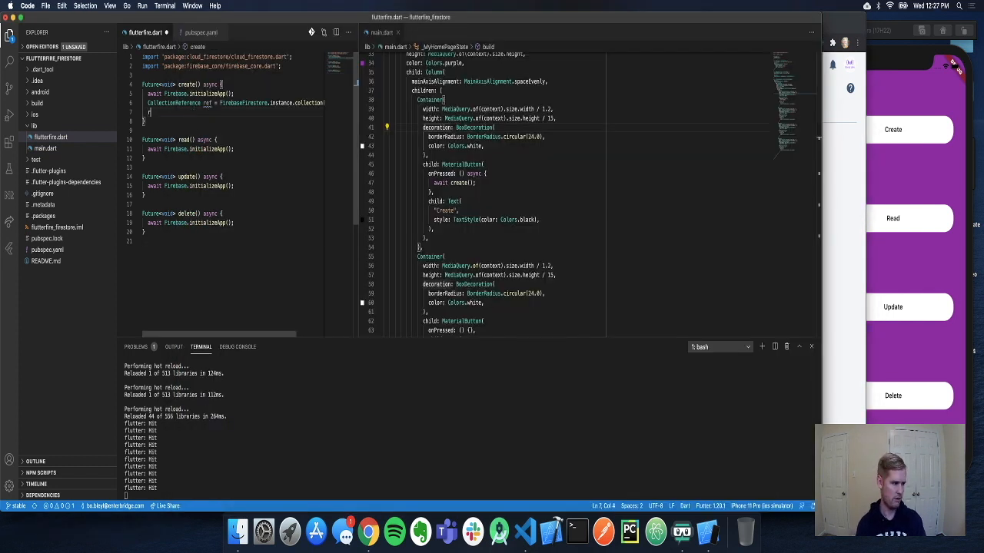
# Write ref.doc('5678').set({"name": "test2"}); followed by return; in create().
pyautogui.write('ef')
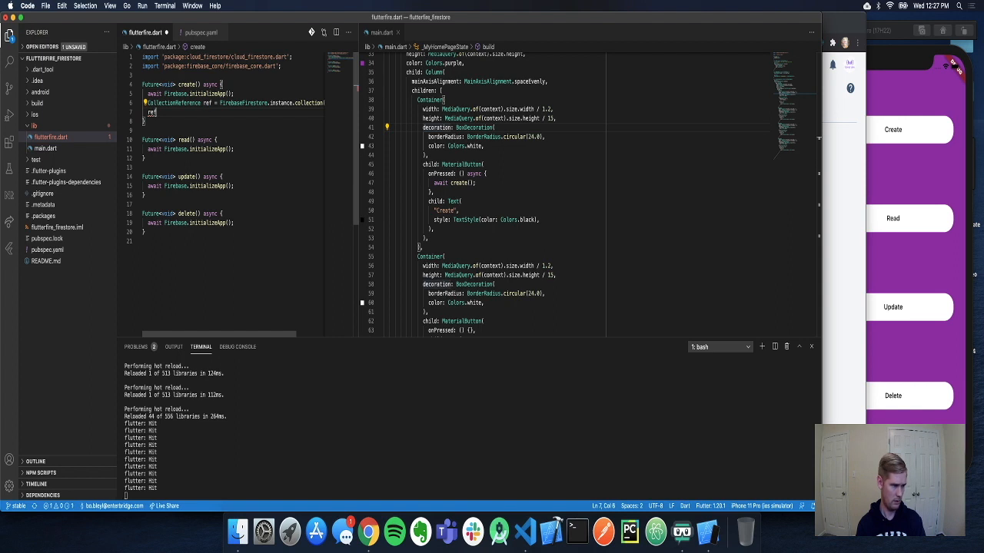
pyautogui.write('.doc')
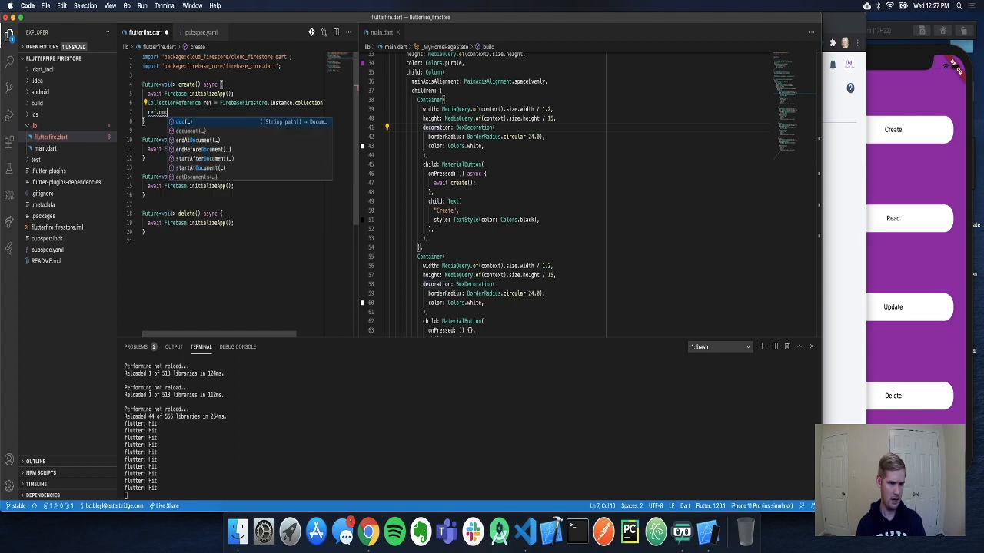
pyautogui.write('.')
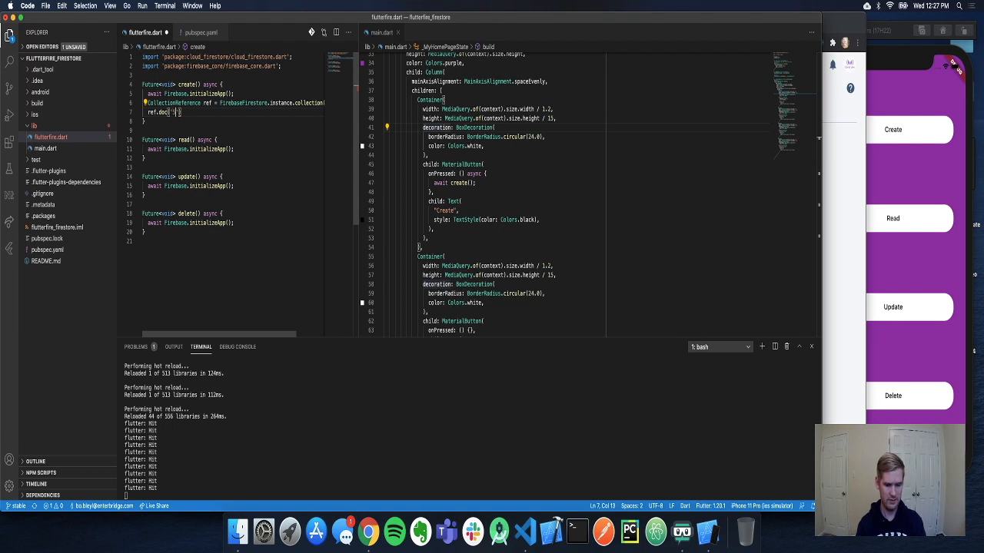
pyautogui.write('5678')
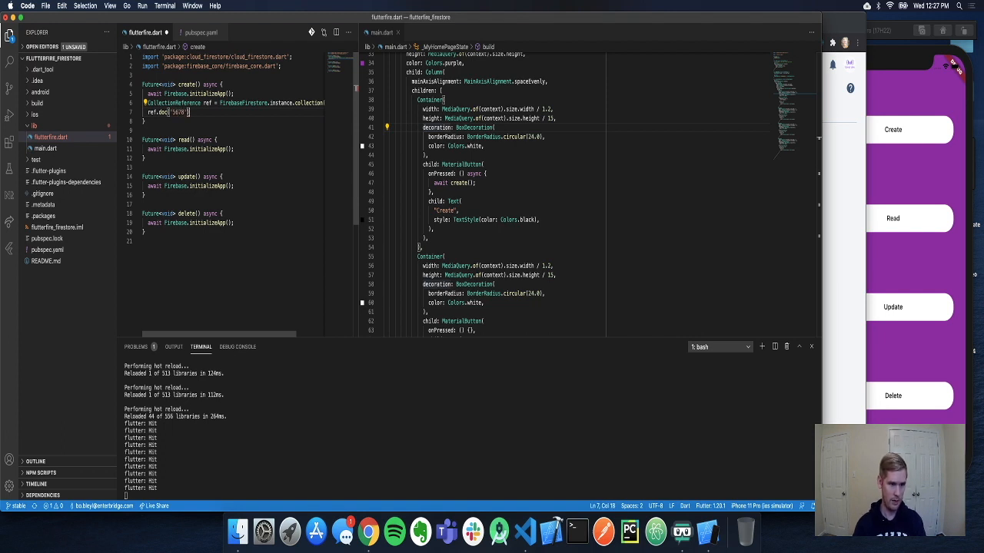
pyautogui.write('.set({});')
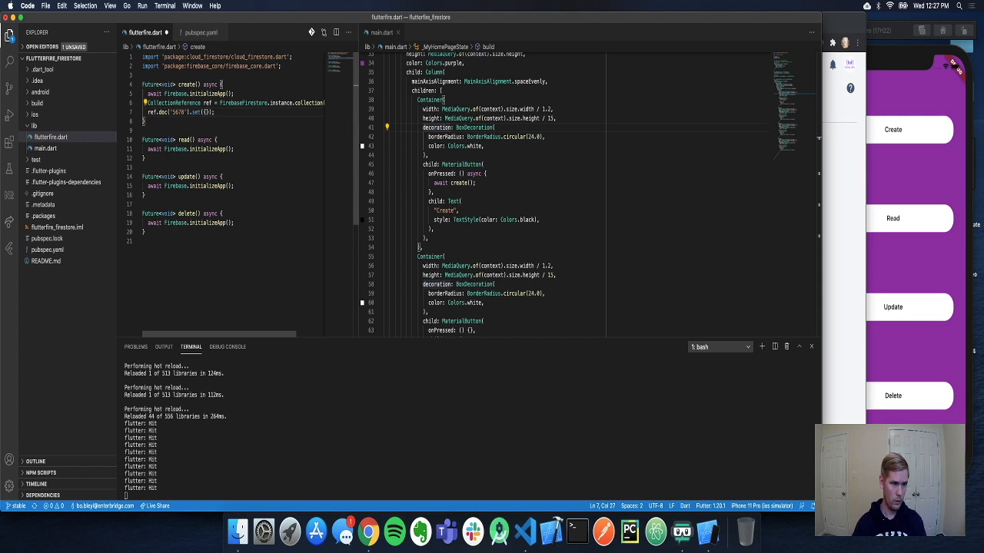
pyautogui.press('Return')
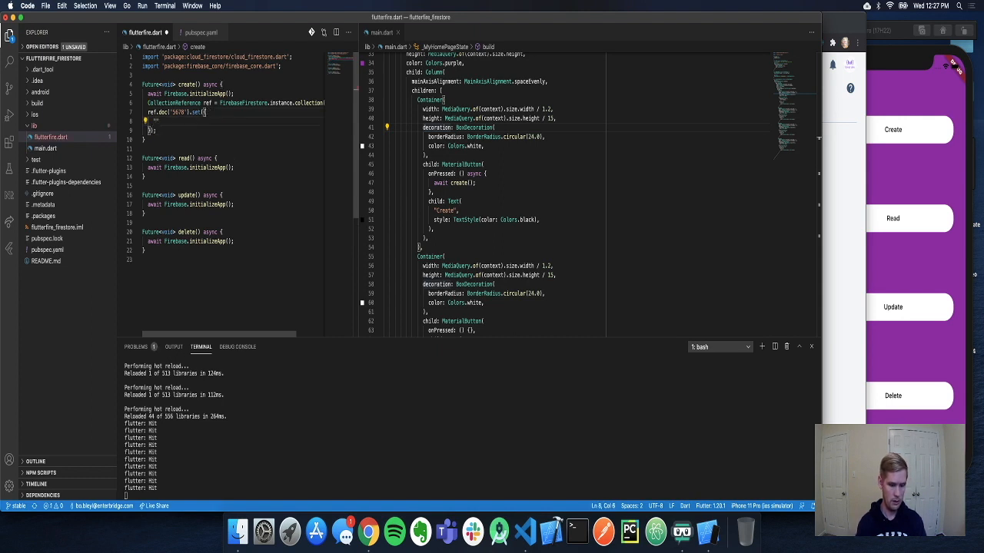
pyautogui.write('"name": "test2"});')
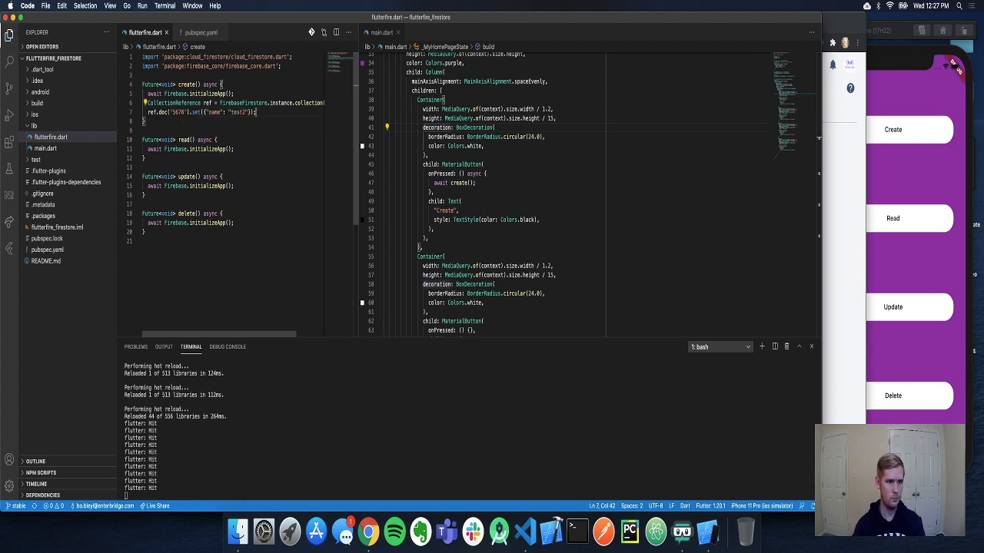
pyautogui.write('return;')
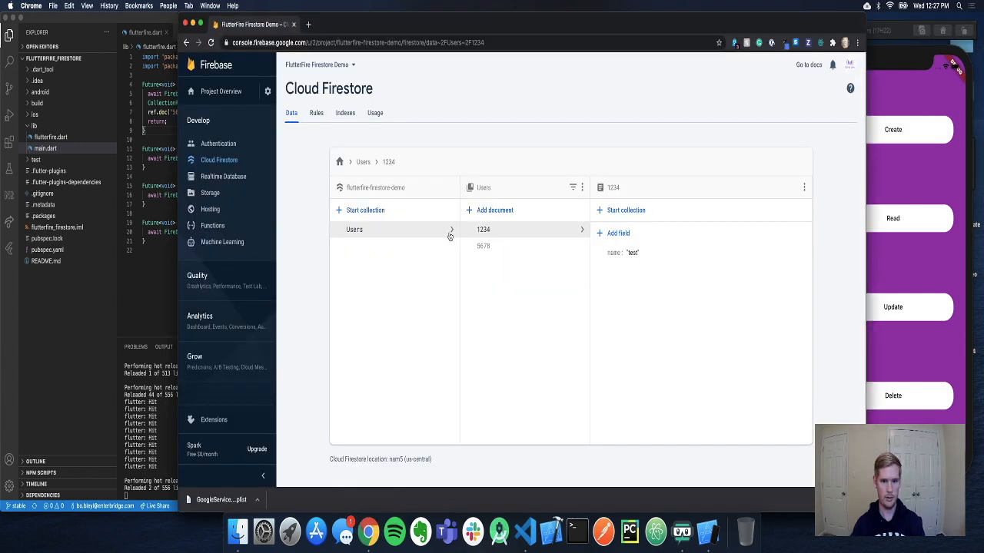
# Inspect the new 5678 document and verify its name field holds test2.
pyautogui.click(482, 246)
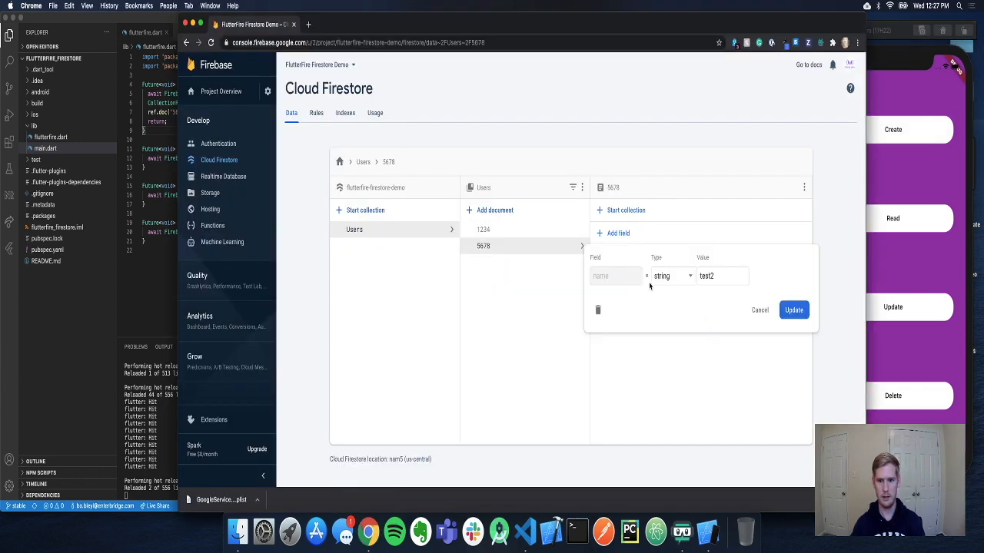
pyautogui.click(793, 310)
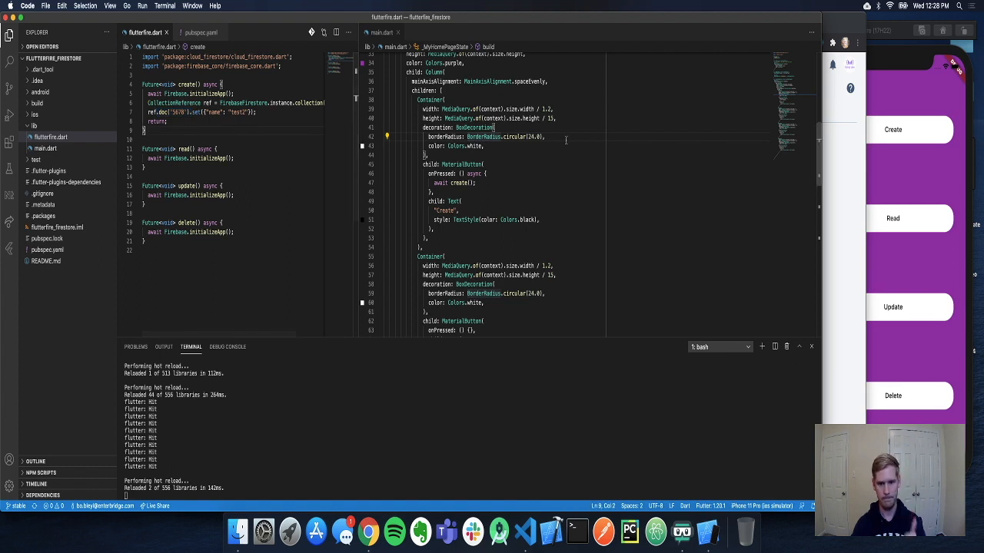
# Wire the Read button to await read() and start read() with FirebaseFirestore.instance.collection('Users').doc('5678').
pyautogui.scroll(-3)
pyautogui.write('async ')
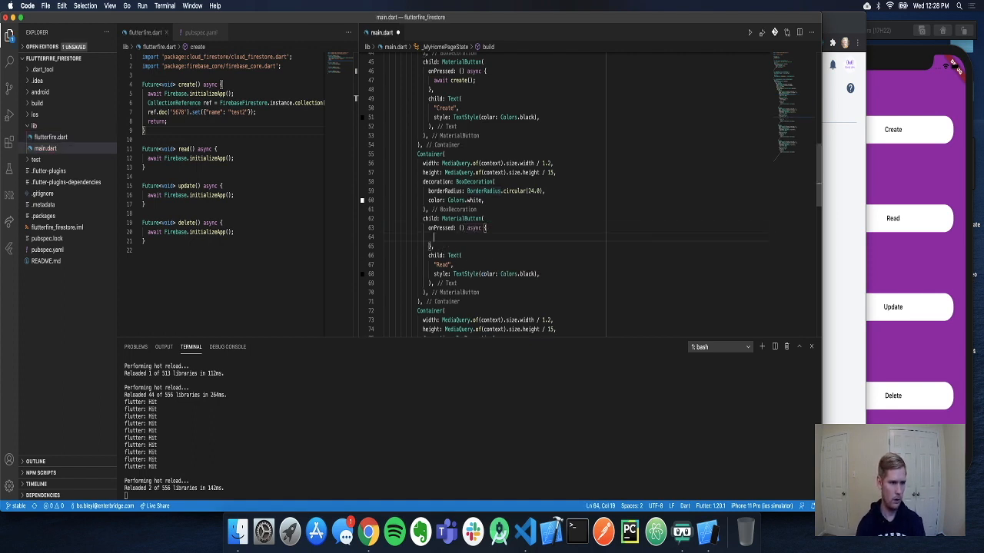
pyautogui.write('read();')
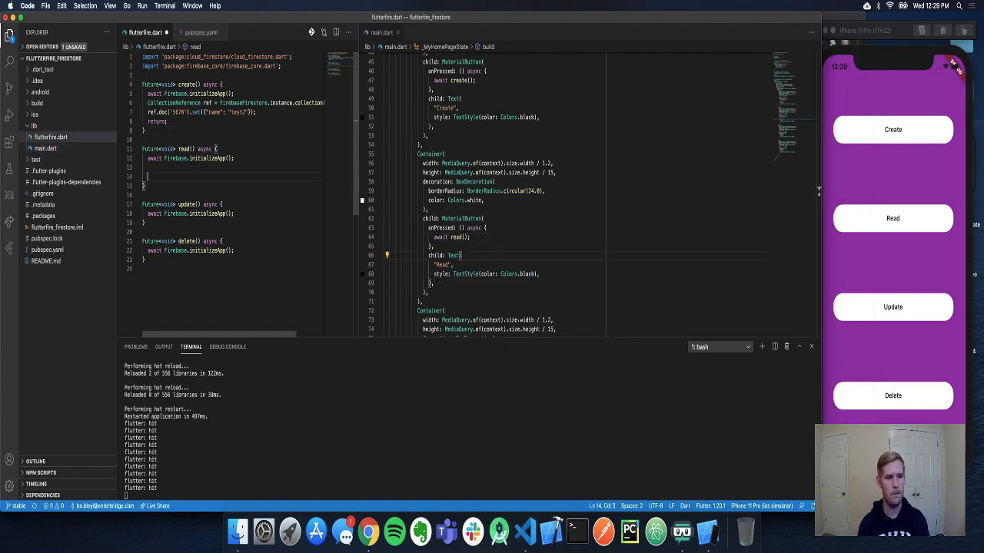
pyautogui.write("FirebaseFirestore.instance.collection('Users")
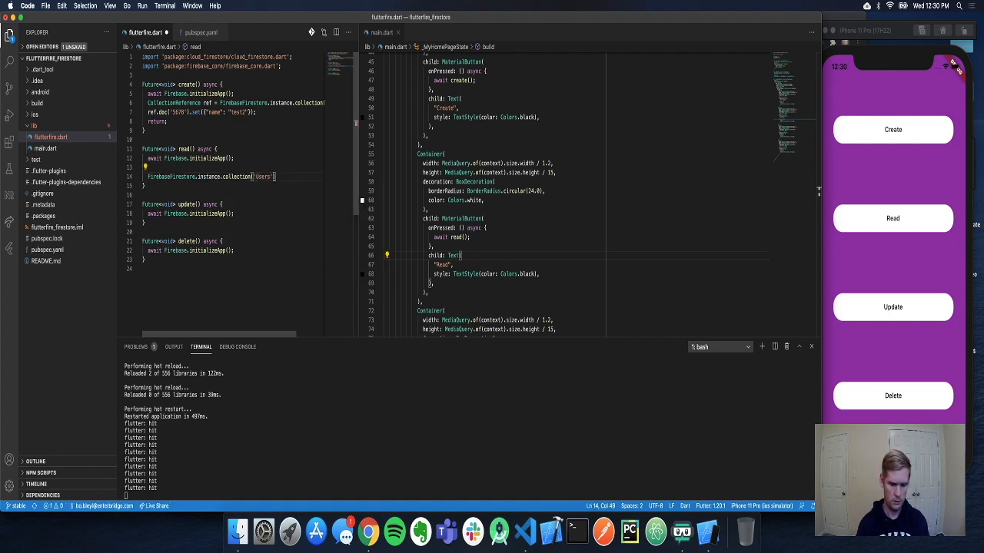
pyautogui.write(".doc('5678').get();")
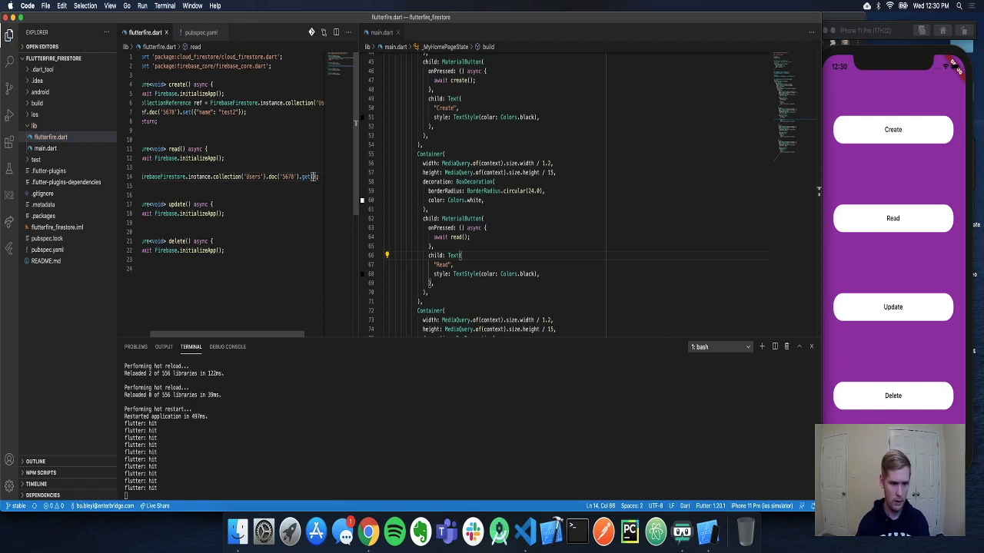
# Chain .get().then((DocumentSnapshot snapshot) with an empty callback body onto the document lookup.
pyautogui.write('.then')
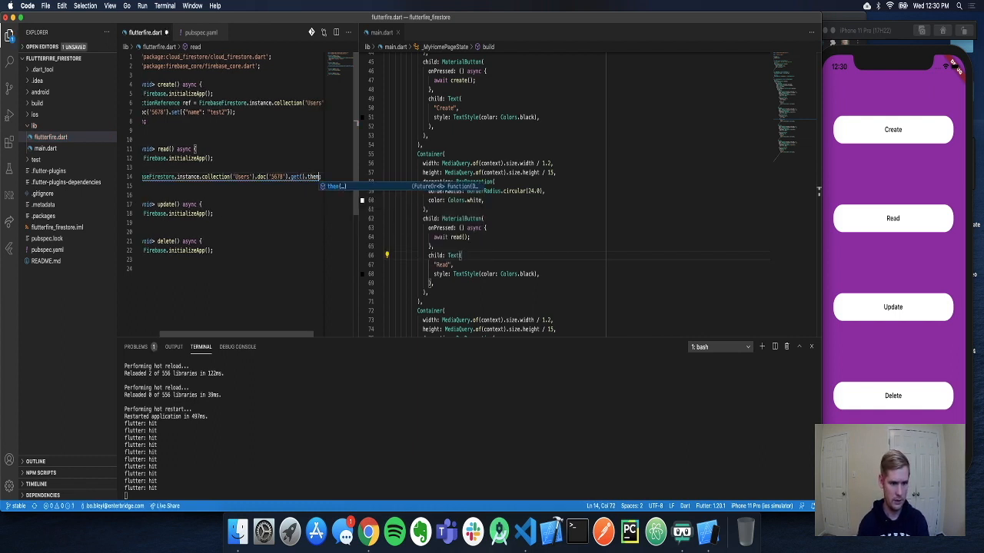
pyautogui.write('((Docume')
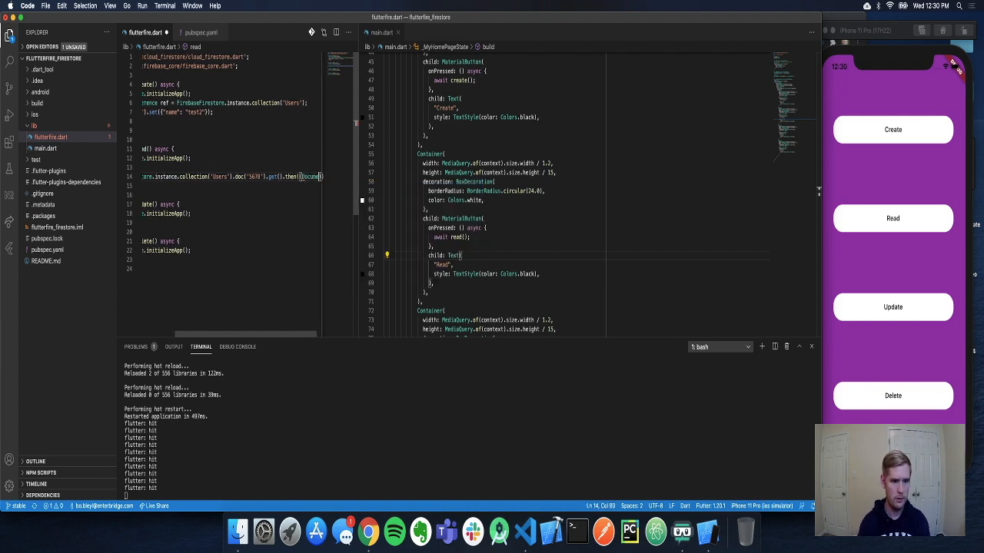
pyautogui.write('DocumentSnapshot snapshot) {')
pyautogui.write('if')
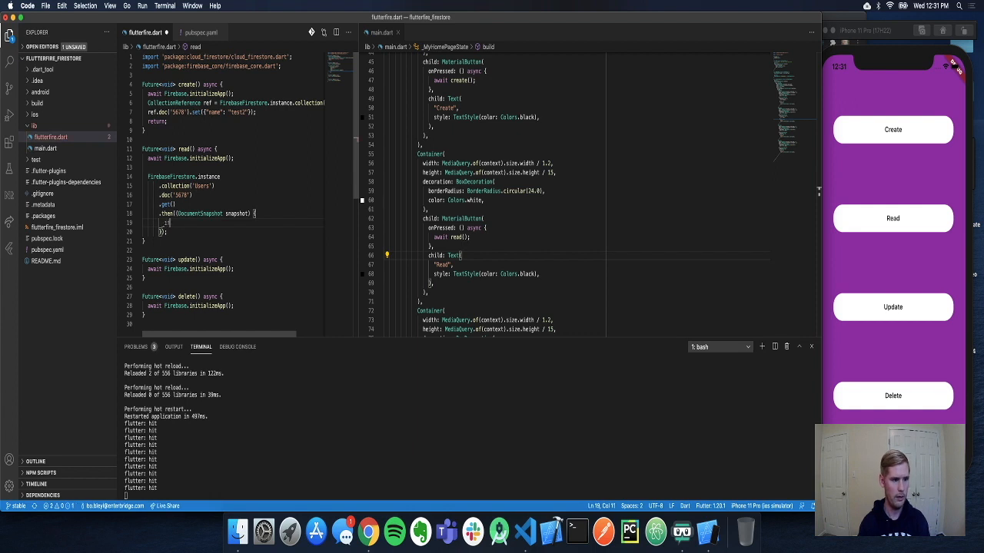
# Print "Data: ${snapshot.data()["name"]}" when snapshot.exists, otherwise "No data found", and hot restart.
pyautogui.write('snapshot.exists) {')
pyautogui.write('}else')
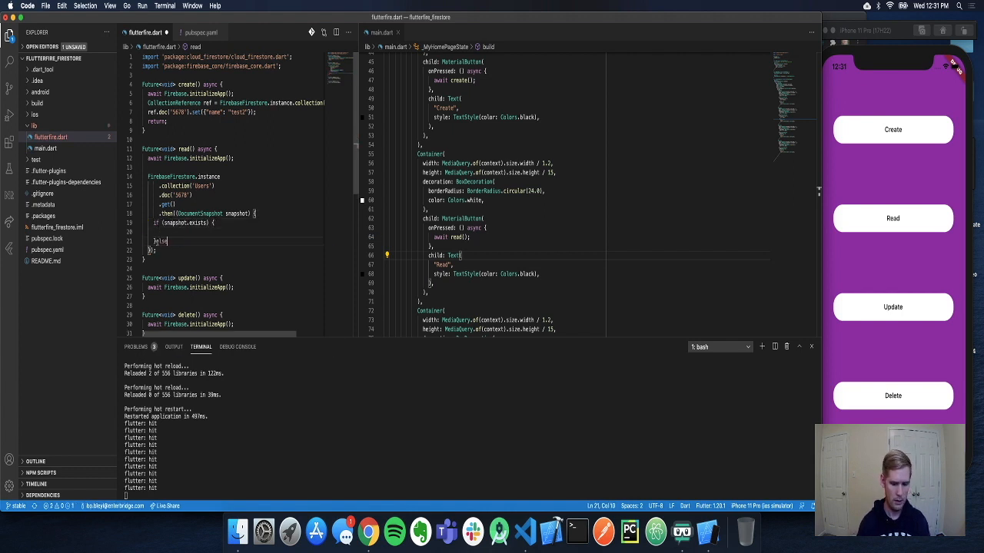
pyautogui.write('return')
pyautogui.write('print("Data: ${snapshot}");')
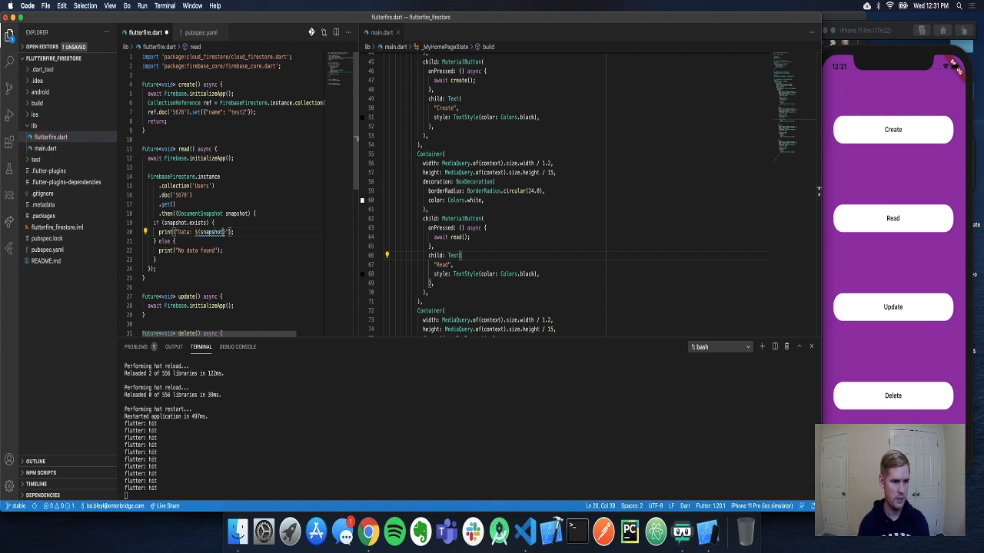
pyautogui.write(".data()['name")
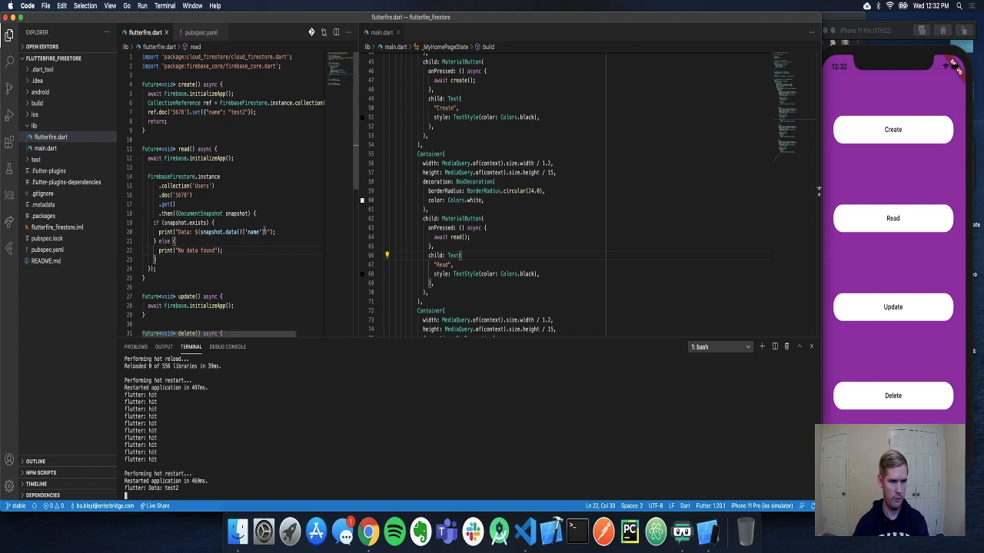
pyautogui.doubleClick(252, 231)
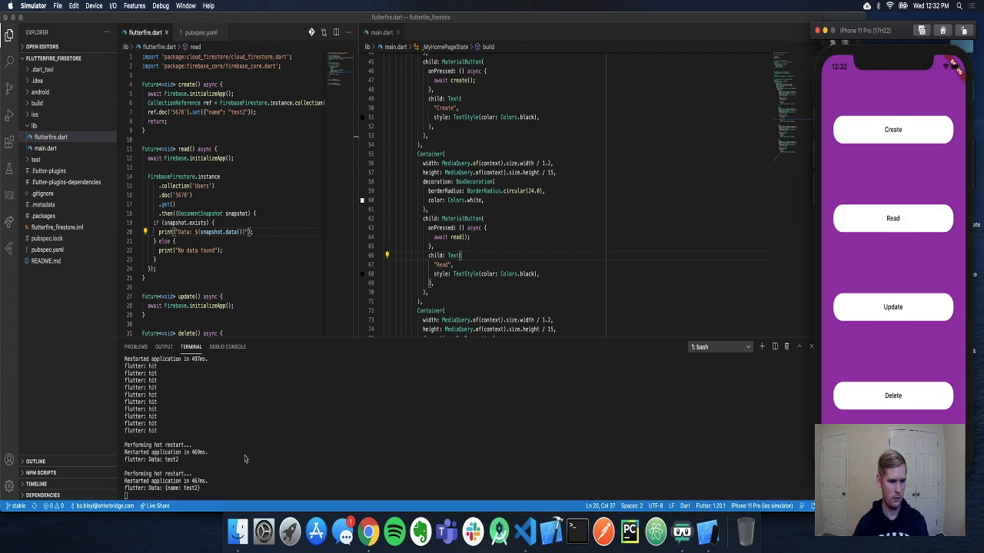
pyautogui.moveTo(183, 492)
pyautogui.write("['name")
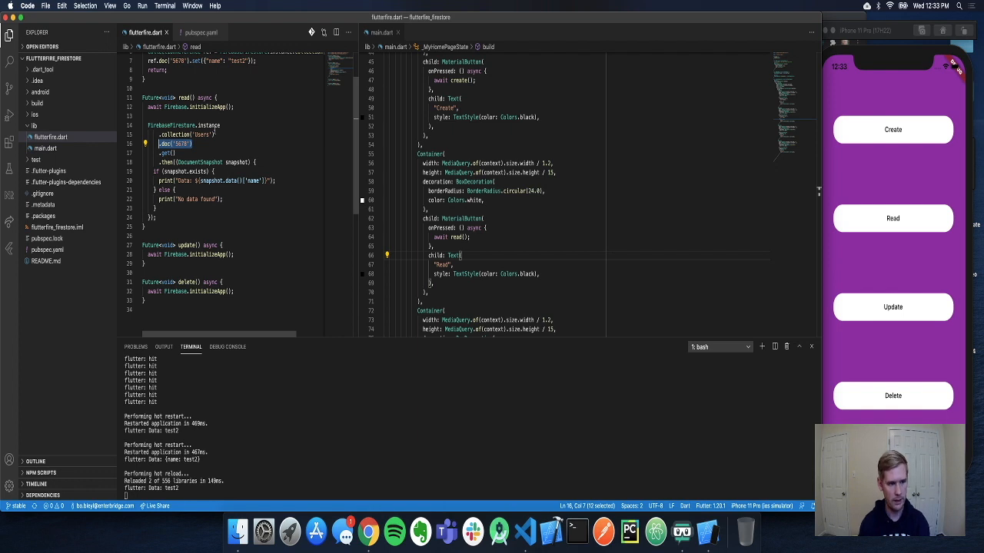
# Replace .doc('5678') with .where('name', isEqualTo: "test2") and print each snapshot.docs element.
pyautogui.write(".where('name',")
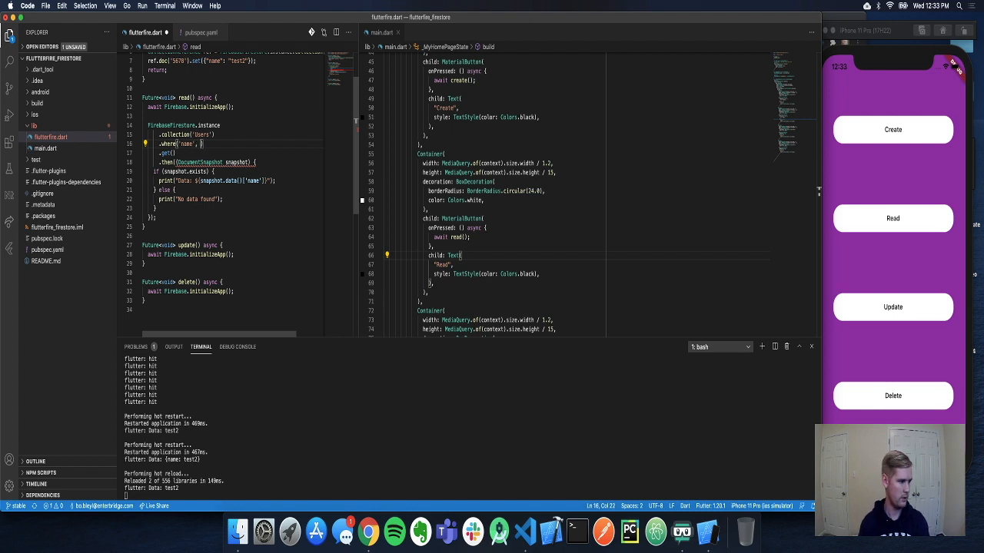
pyautogui.write('isEqualTo: "test2')
pyautogui.click(186, 170)
pyautogui.write(' != null')
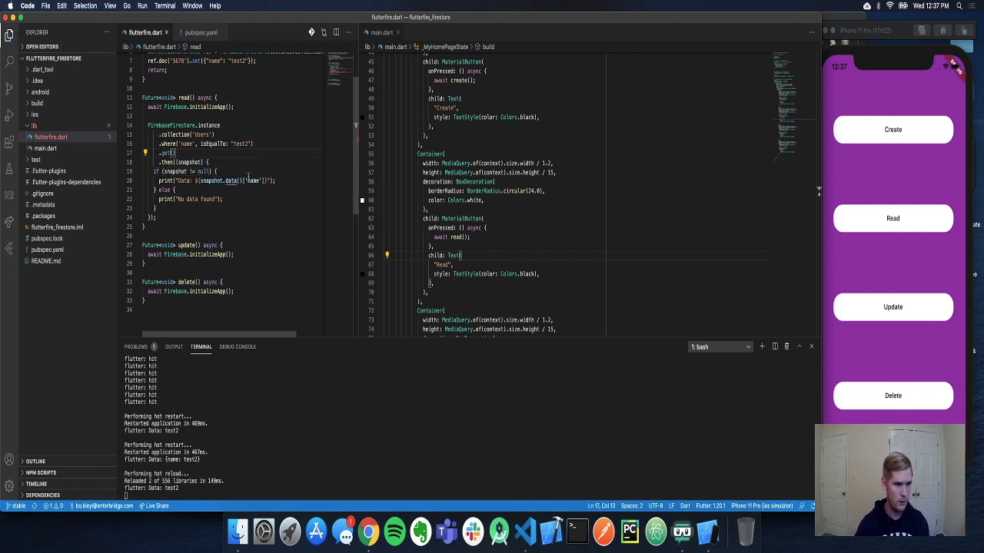
pyautogui.doubleClick(255, 182)
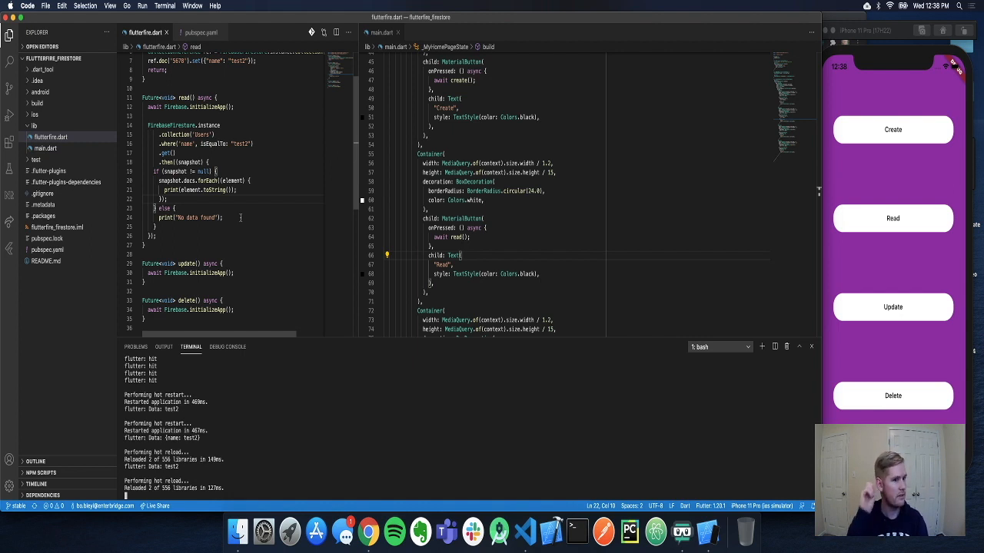
# Run the Read query, then change the loop to print element.data().toString() instead of the snapshot object.
pyautogui.doubleClick(212, 145)
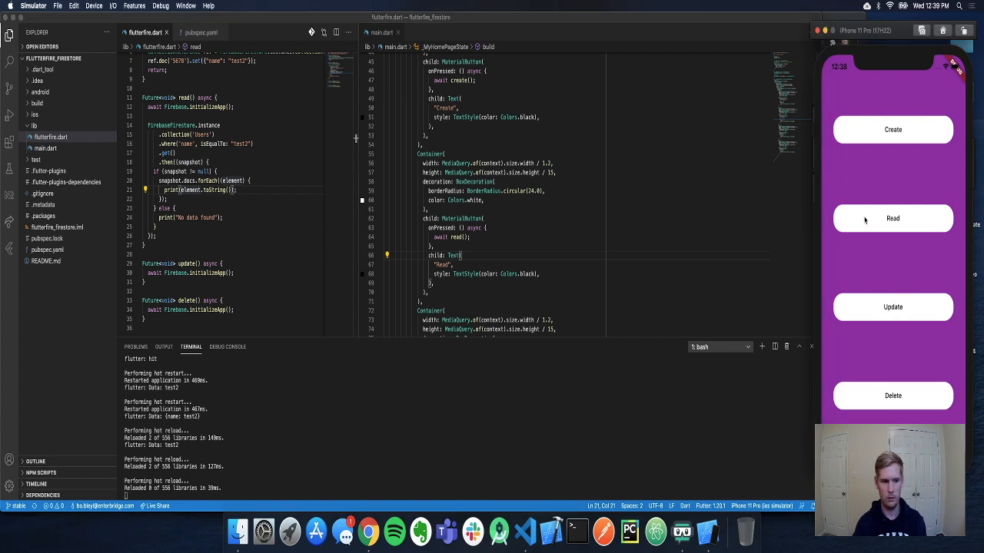
pyautogui.click(892, 219)
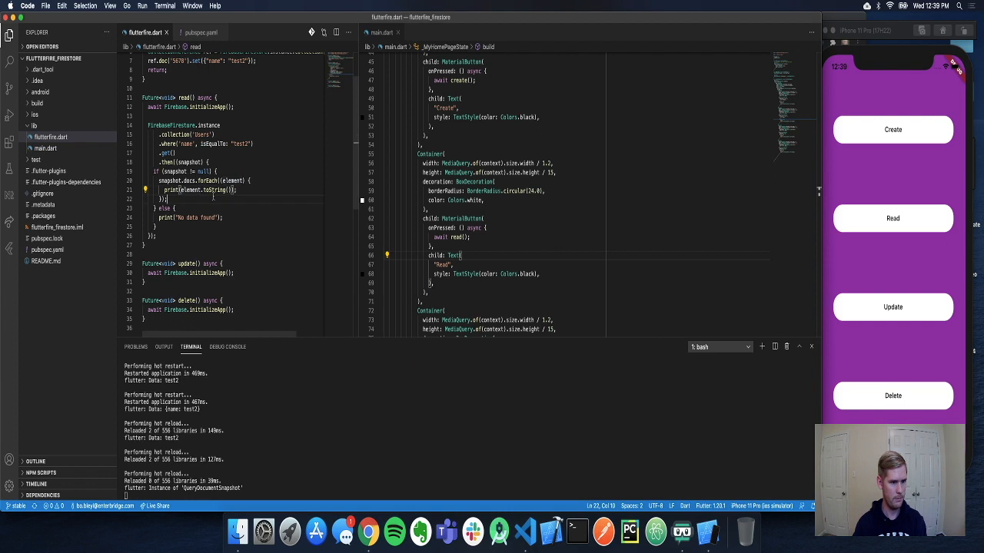
pyautogui.doubleClick(218, 191)
pyautogui.write('data')
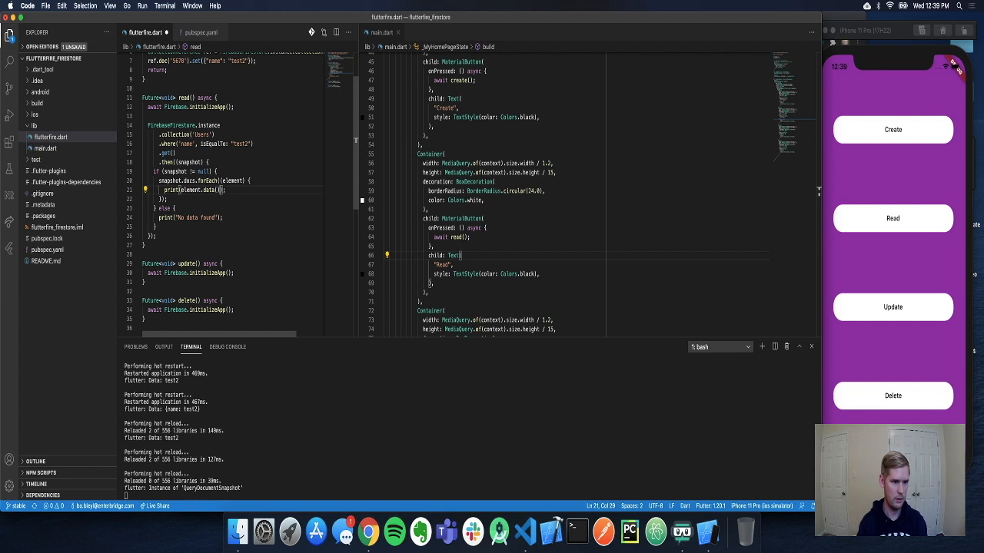
pyautogui.write('.toString(')
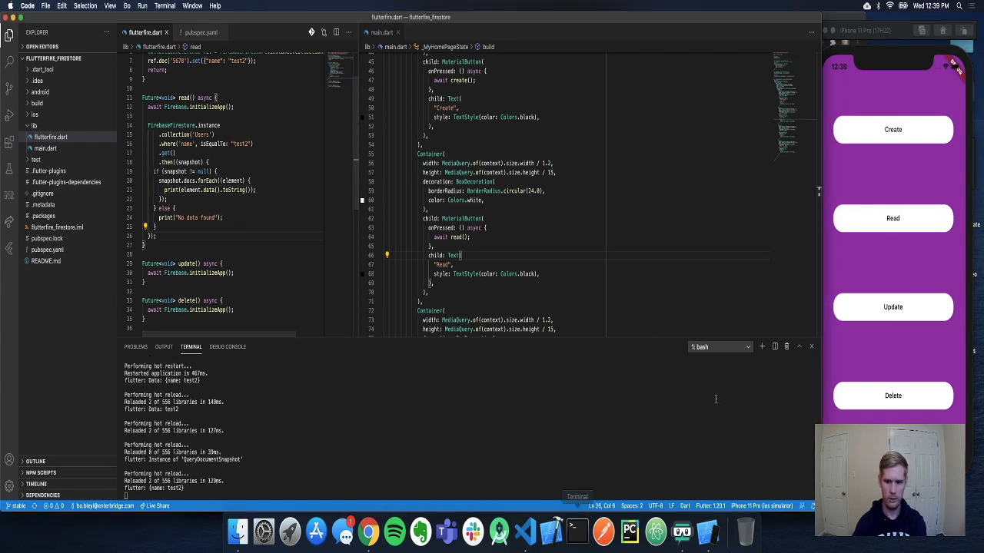
# Add Users document 9123 with field name set to string test2 and save it.
pyautogui.click(369, 532)
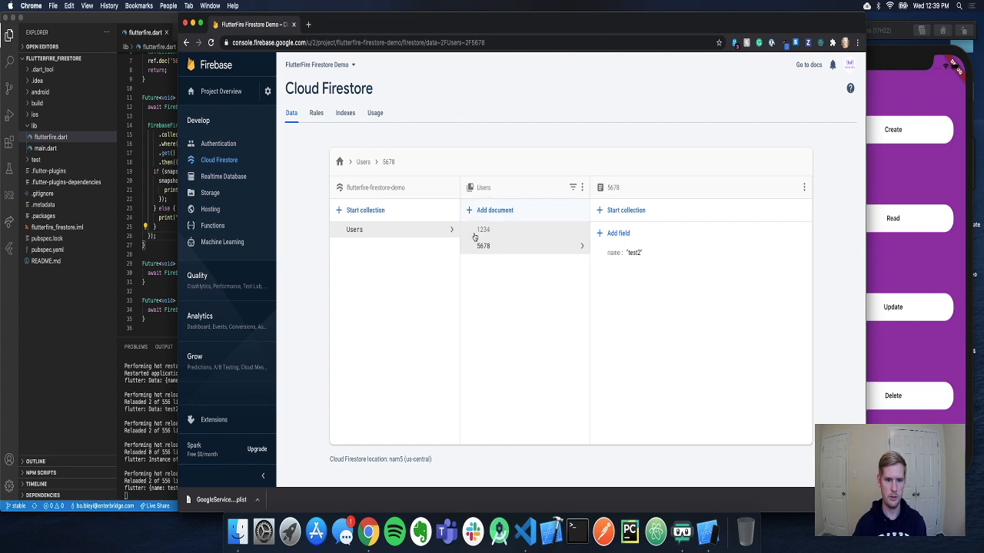
pyautogui.click(495, 209)
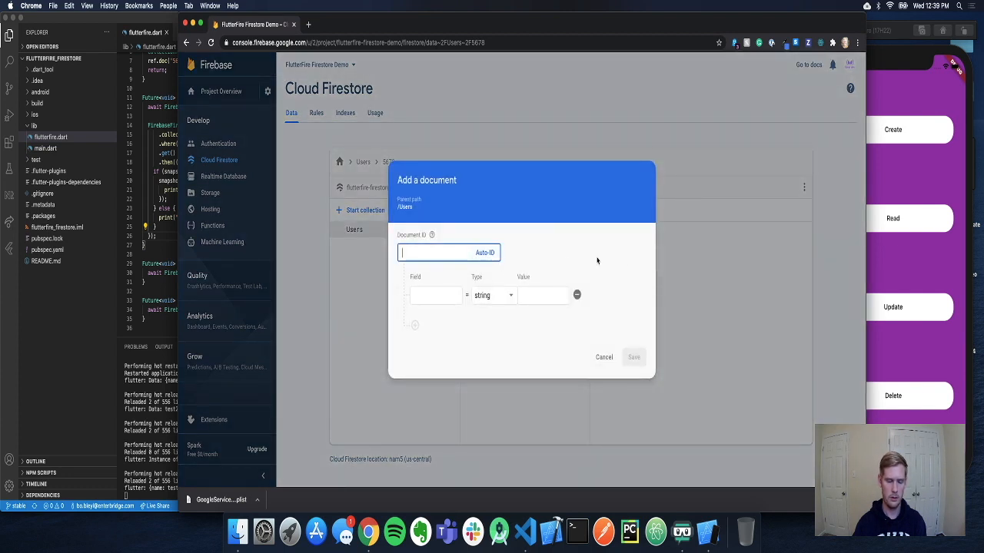
pyautogui.write('9')
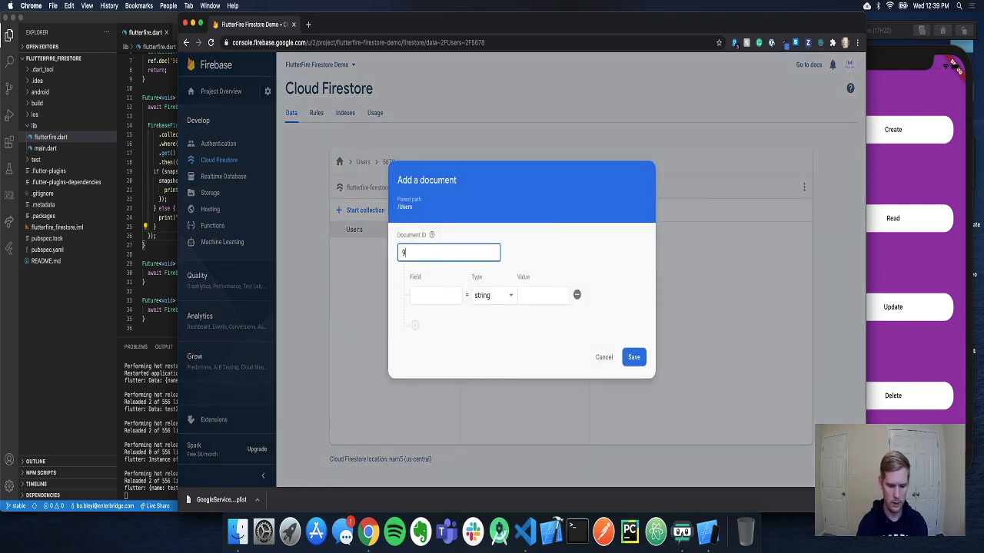
pyautogui.write('123')
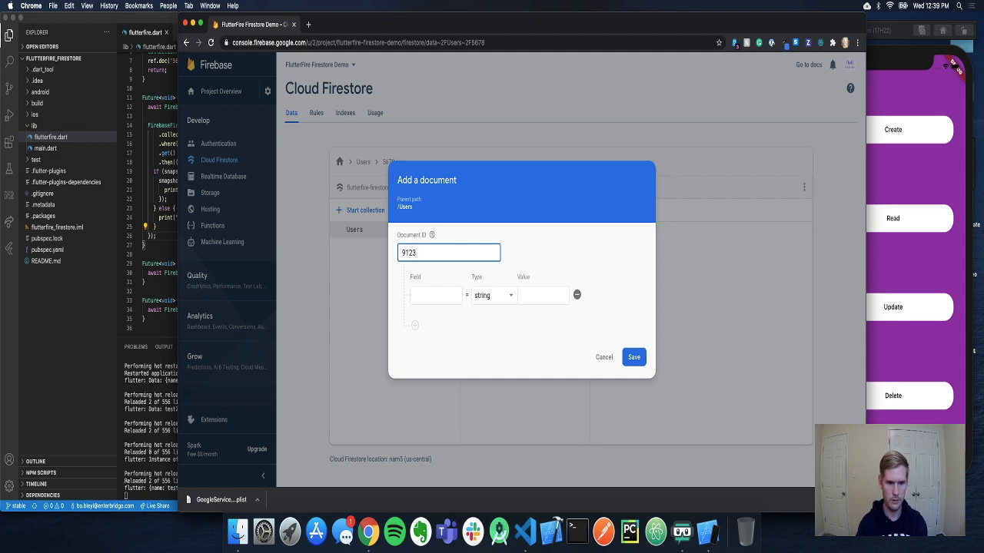
pyautogui.write('nam')
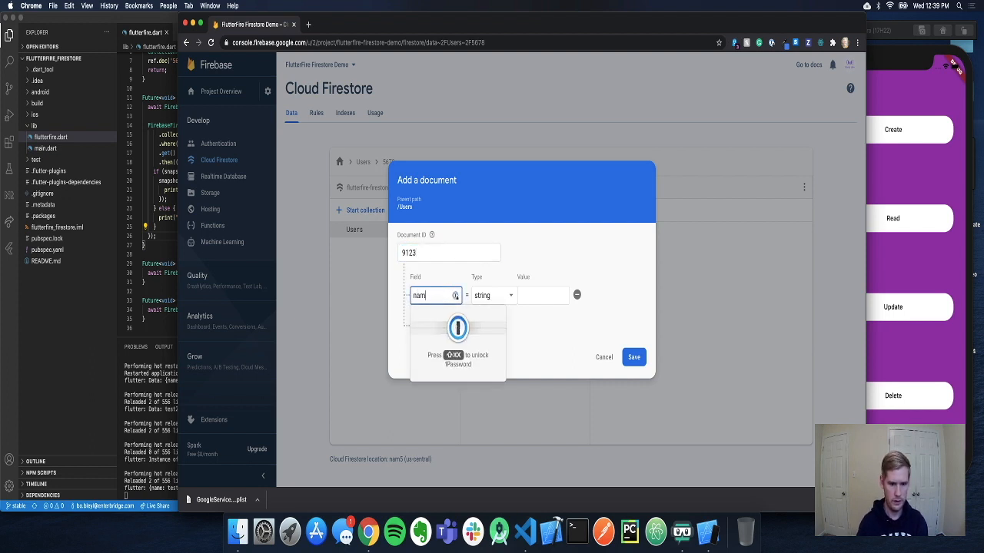
pyautogui.write('test2')
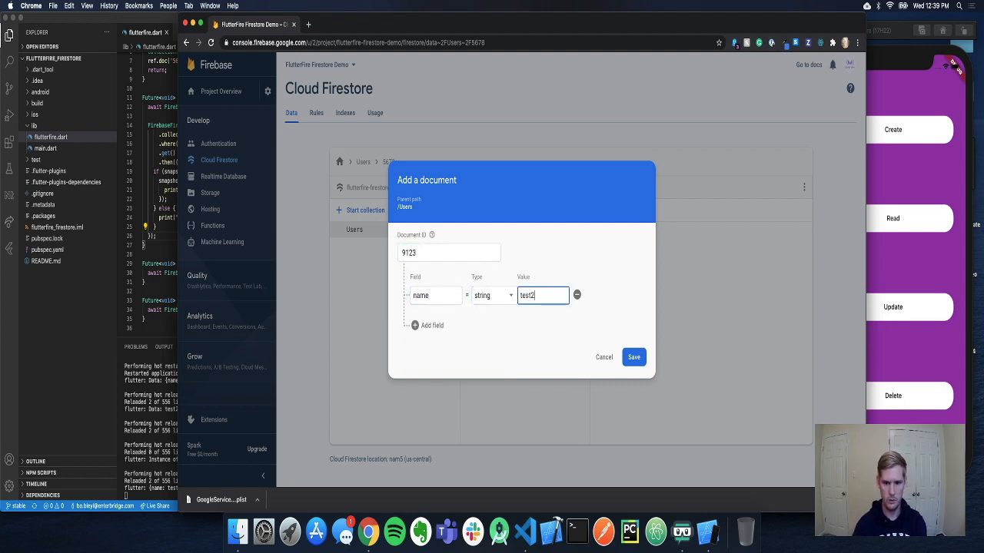
pyautogui.click(633, 357)
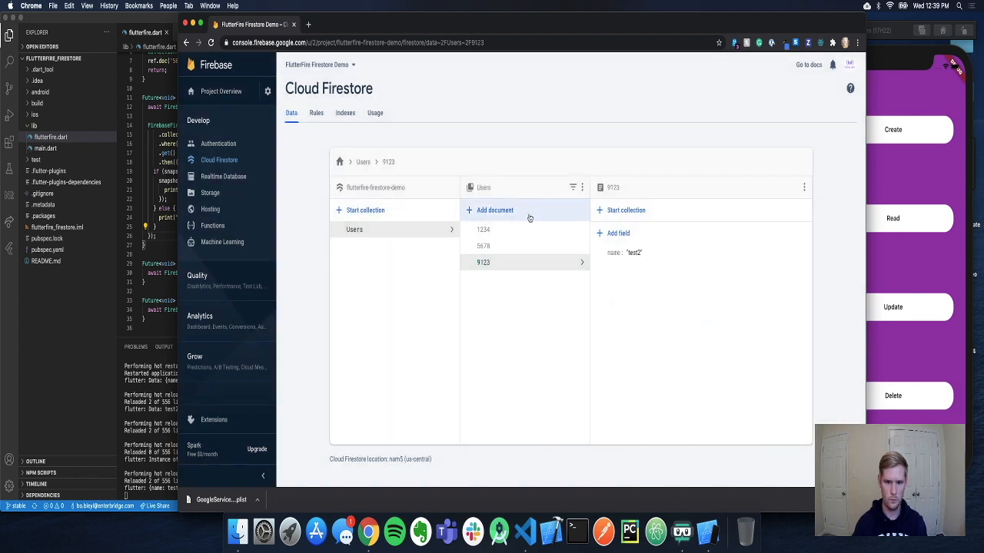
pyautogui.moveTo(509, 246)
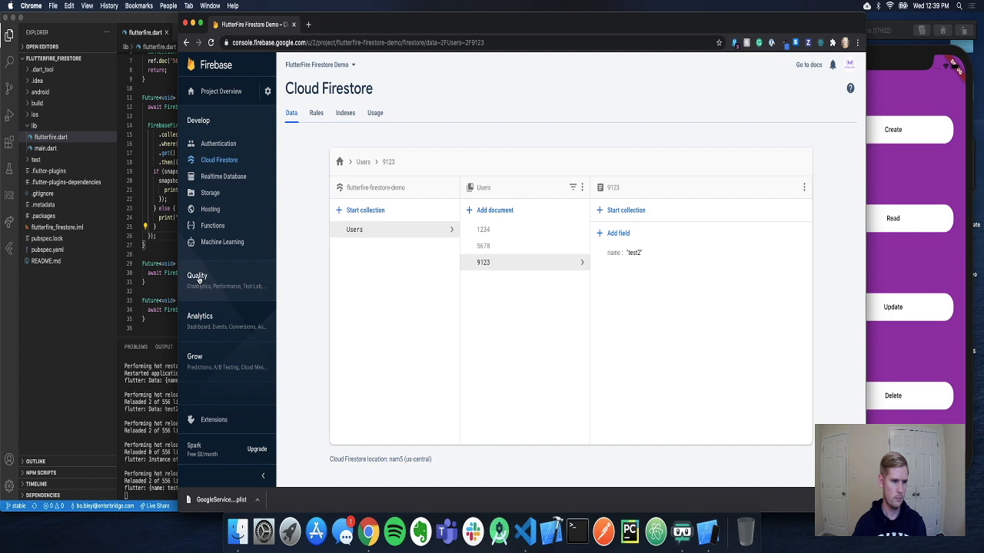
# In read()'s forEach print element.id alongside element.data().toString(), and have Update await update().
pyautogui.click(526, 532)
pyautogui.write('print(element')
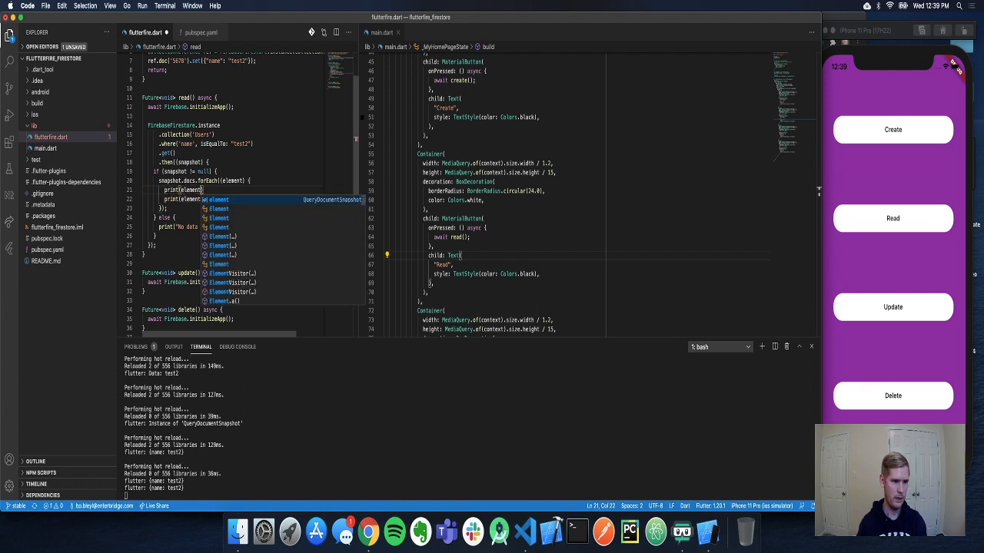
pyautogui.write('.id')
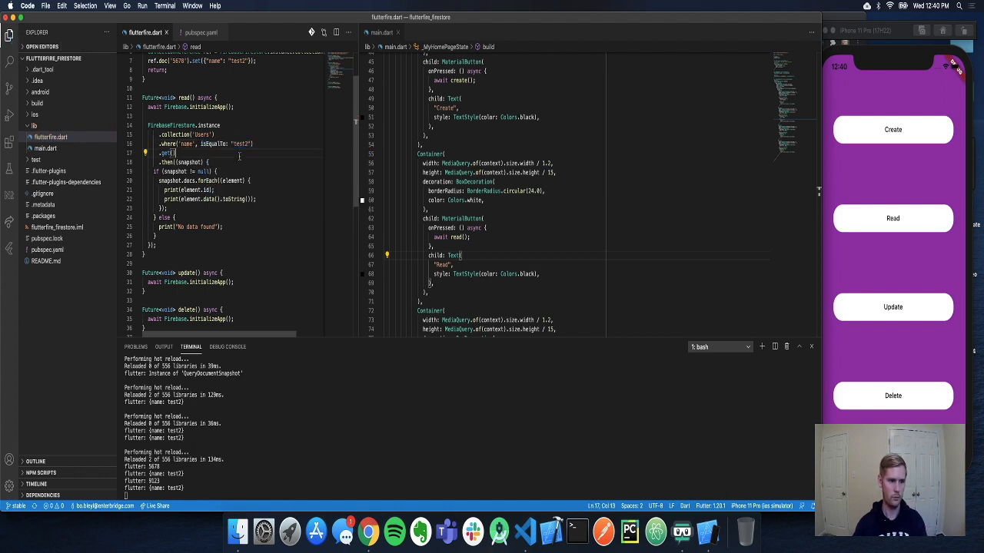
pyautogui.scroll(3)
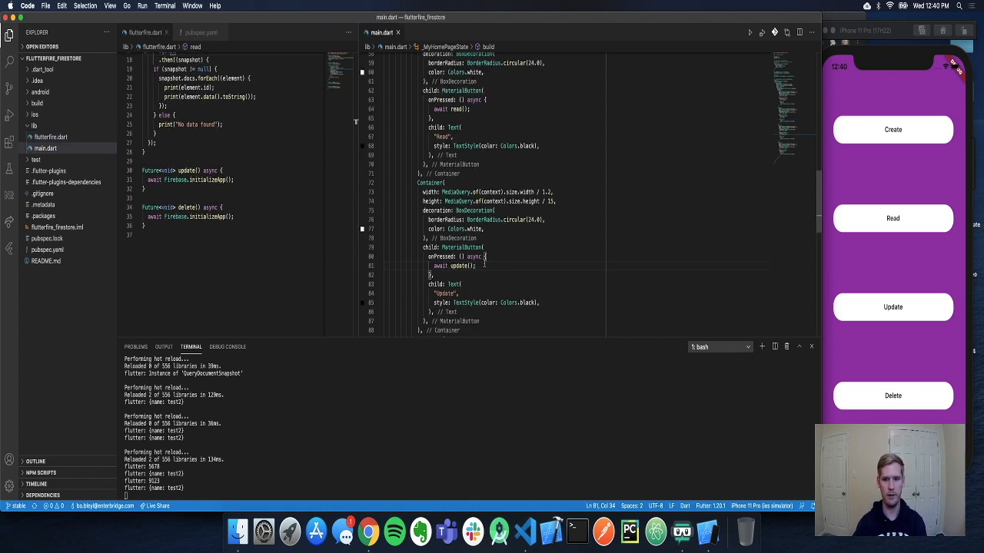
# In update() create CollectionReference ref to the users collection and reference doc('1234').
pyautogui.click(483, 246)
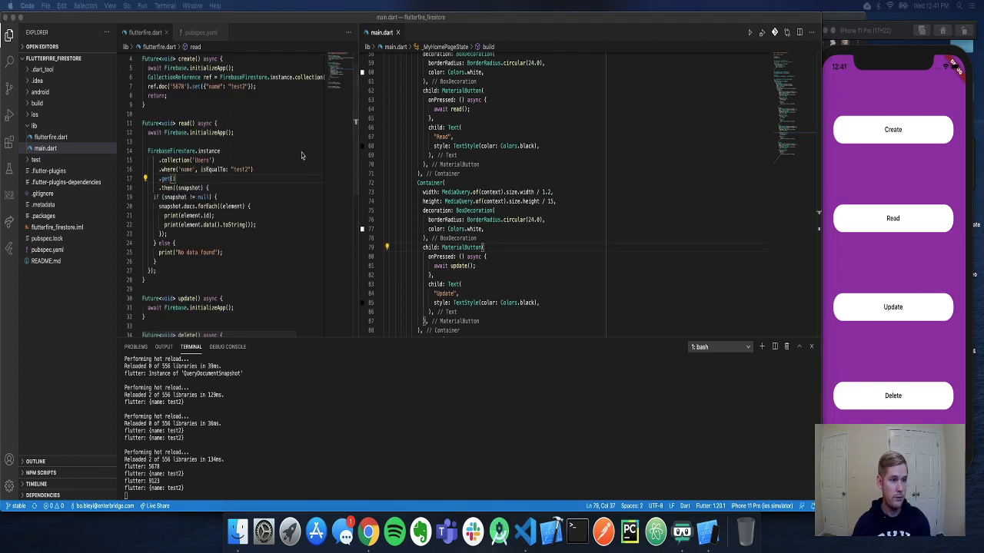
pyautogui.scroll(3)
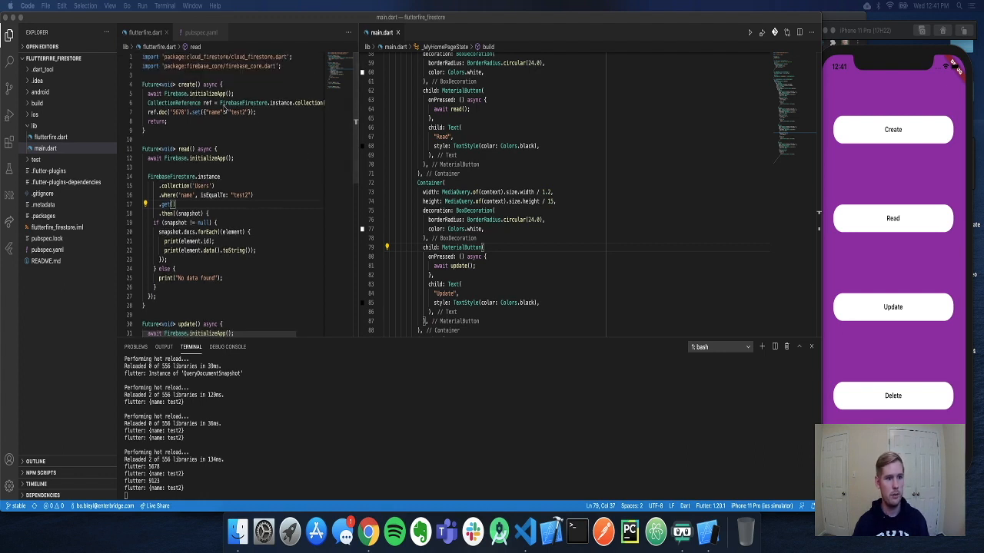
pyautogui.click(145, 32)
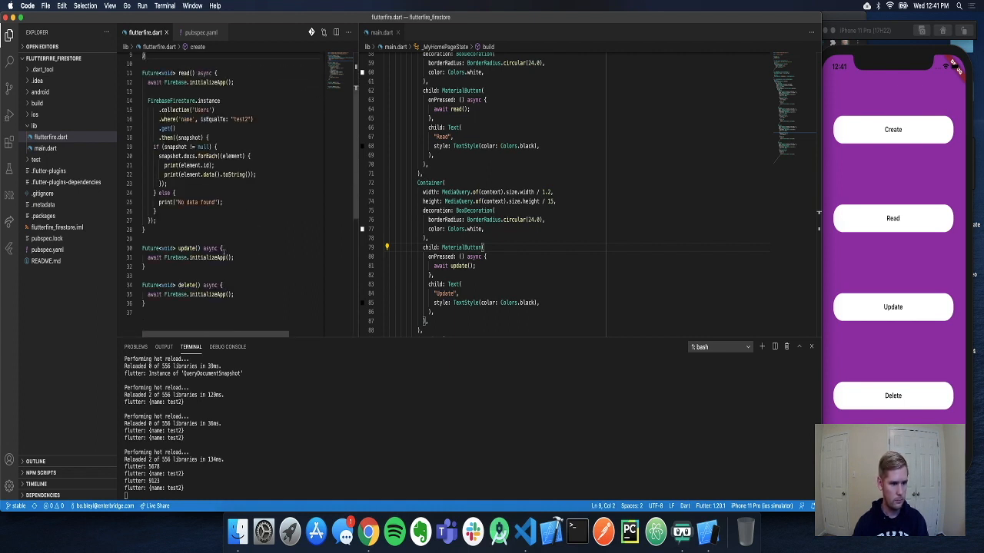
pyautogui.write('CollectionReference ref = FirebaseFirestore.instance.collection(')
pyautogui.write("ref.doc('")
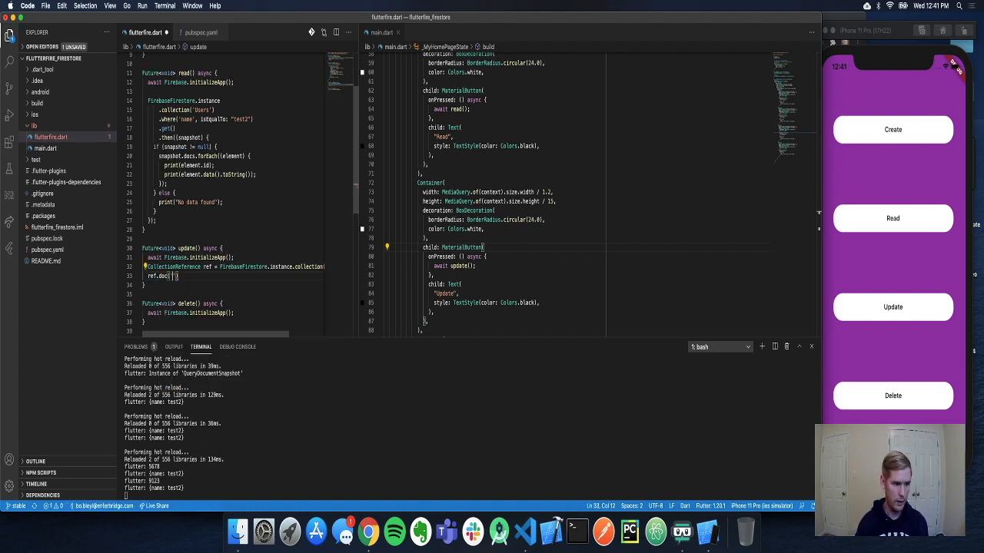
pyautogui.write('1234')
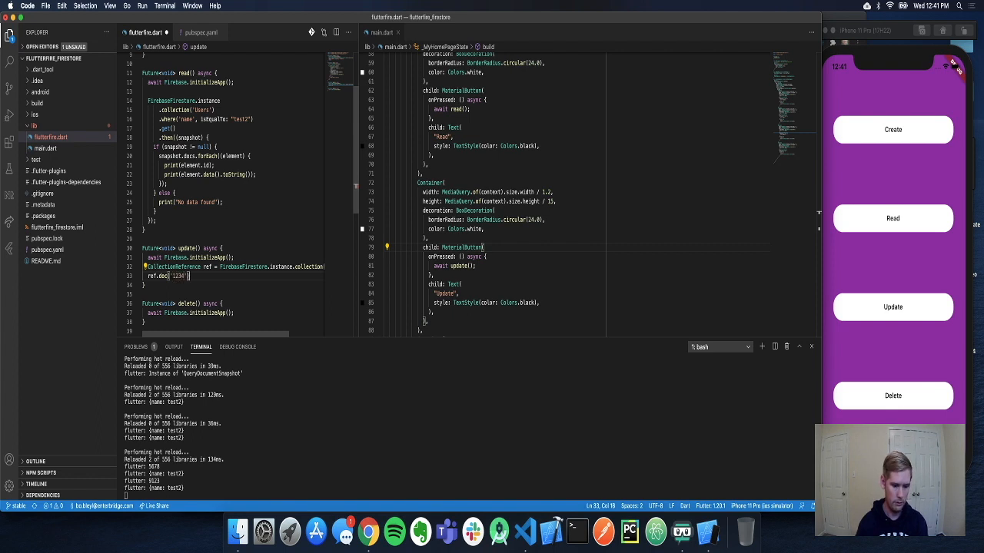
# Chain .update({"name": "test3"}).then((value) => print("Success")) on document 1234.
pyautogui.write('.update(data)')
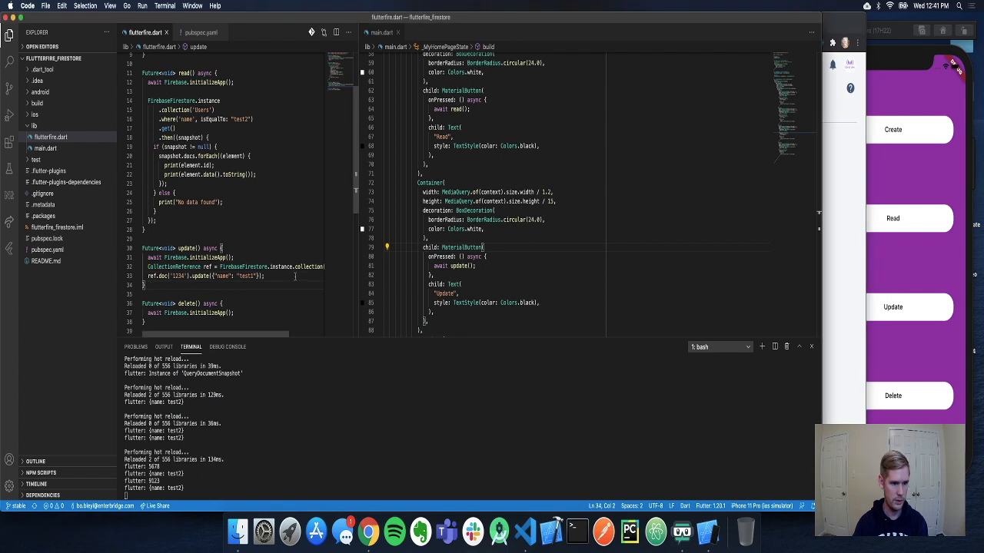
pyautogui.write('.then((value) => print("Succes')
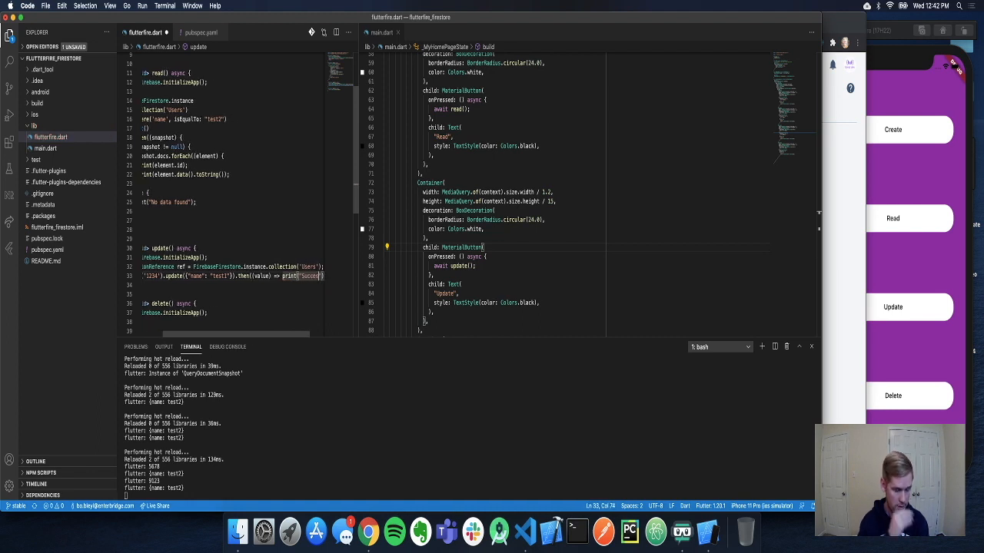
pyautogui.write('.update({"name": "test1')
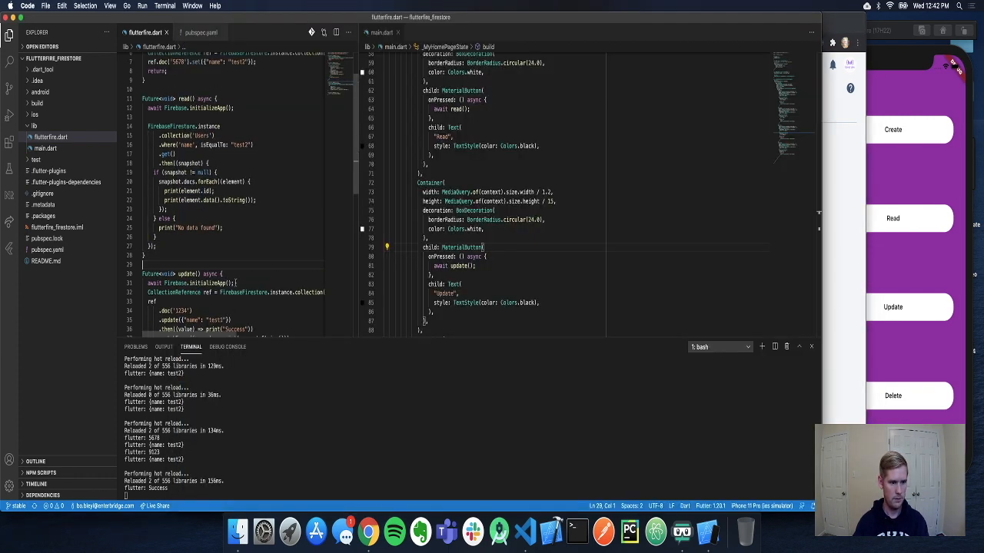
# Add .catchError printing the error to update(), reload and run Update to log Success.
pyautogui.scroll(-3)
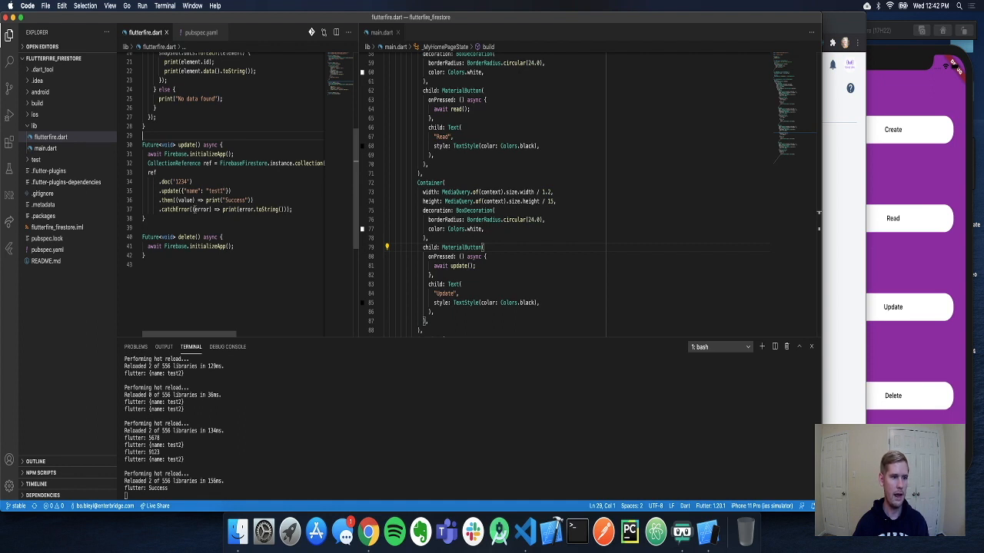
pyautogui.moveTo(157, 190)
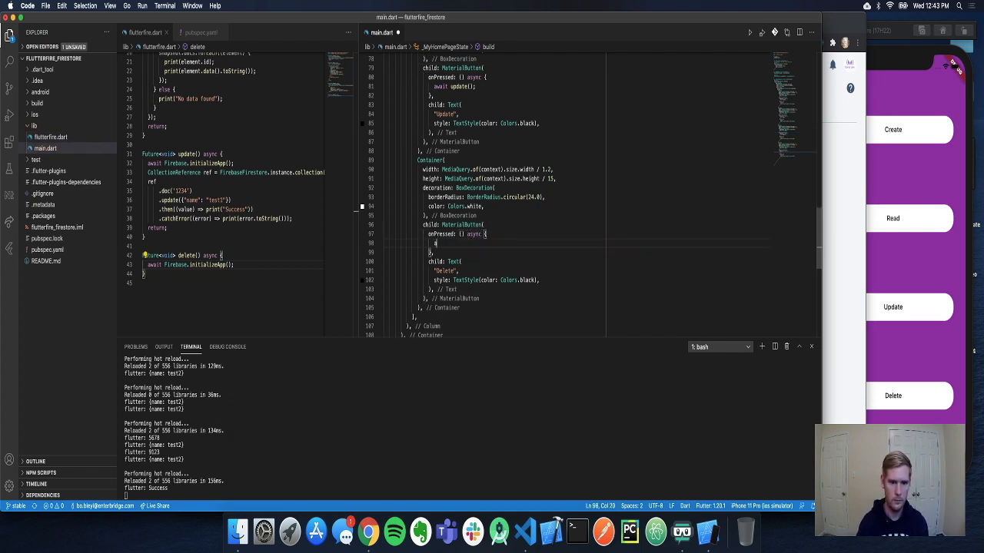
# Make Delete await delete(), reusing update()'s body with .delete() on document 9123.
pyautogui.write('await delete();')
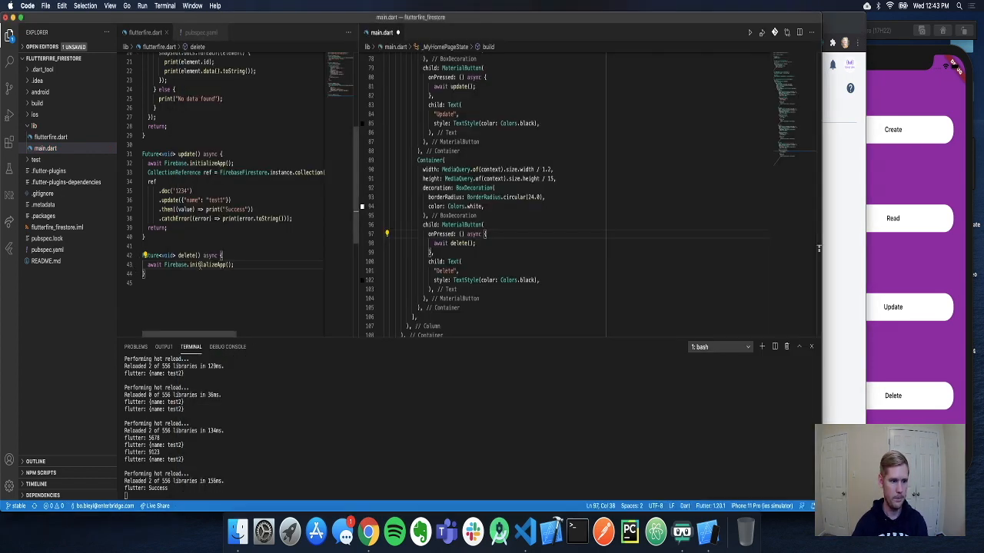
pyautogui.moveTo(177, 191); pyautogui.dragTo(292, 227)
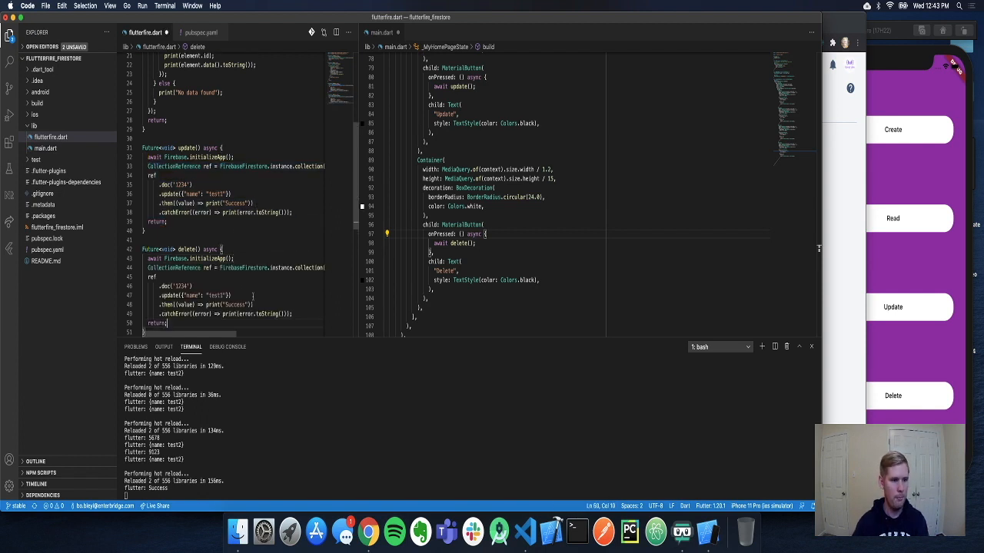
pyautogui.doubleClick(197, 295)
pyautogui.write('.delete(')
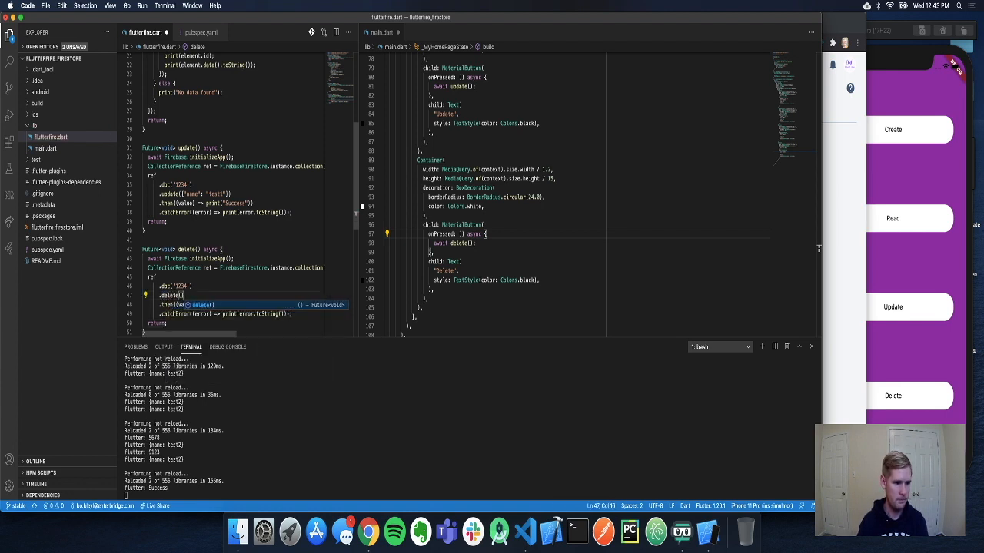
pyautogui.doubleClick(180, 286)
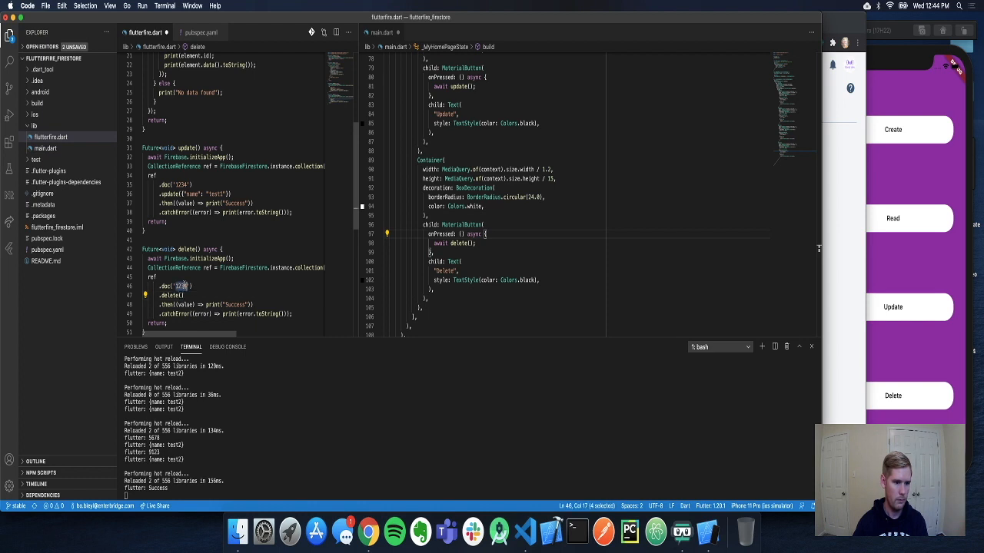
pyautogui.write('9123')
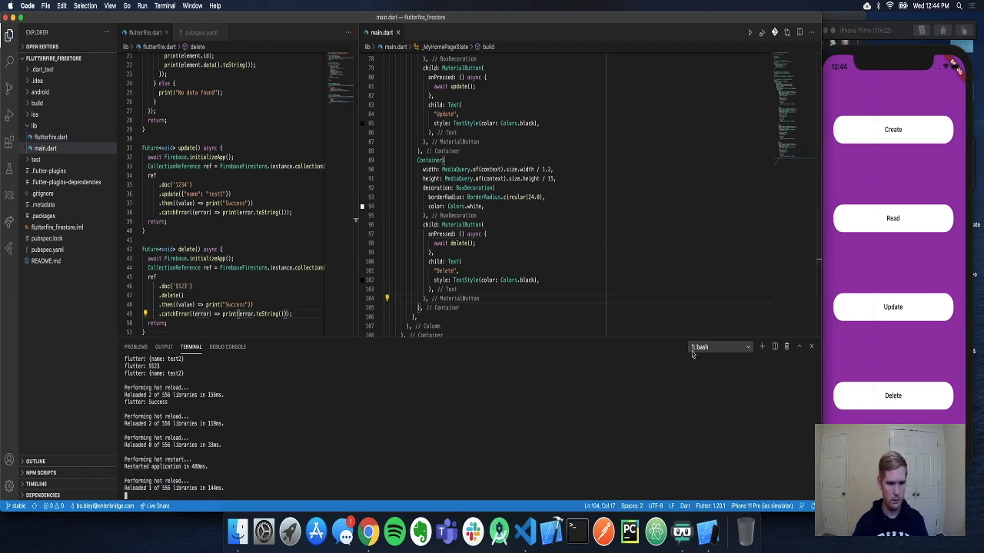
# View the Users collection in Firestore to confirm 9123 is deleted, leaving 1234 and 5678.
pyautogui.click(891, 396)
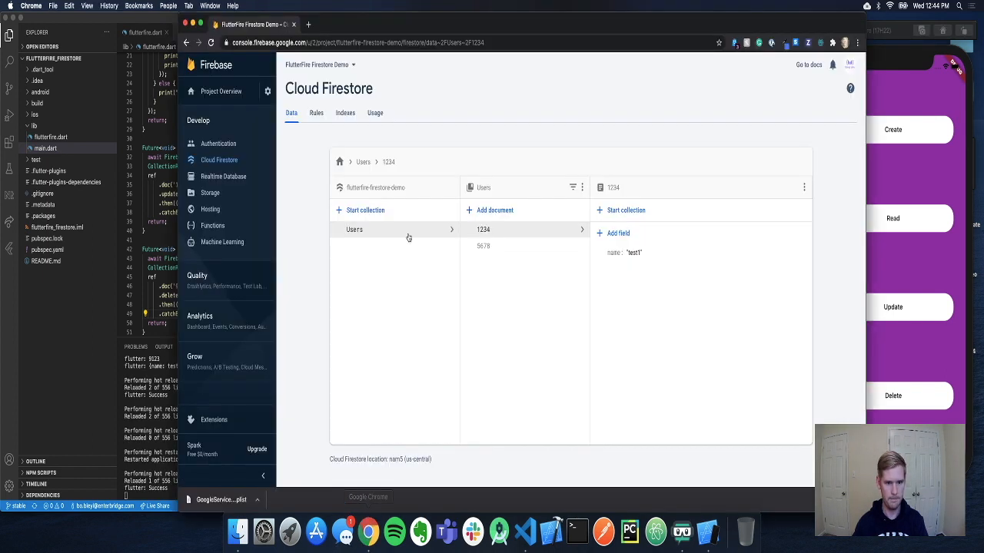
pyautogui.moveTo(163, 271)
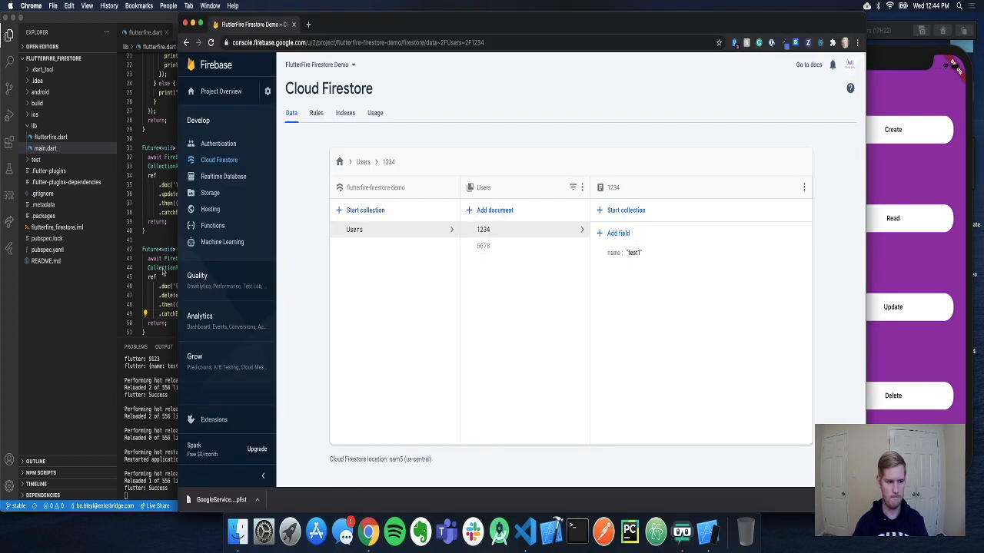